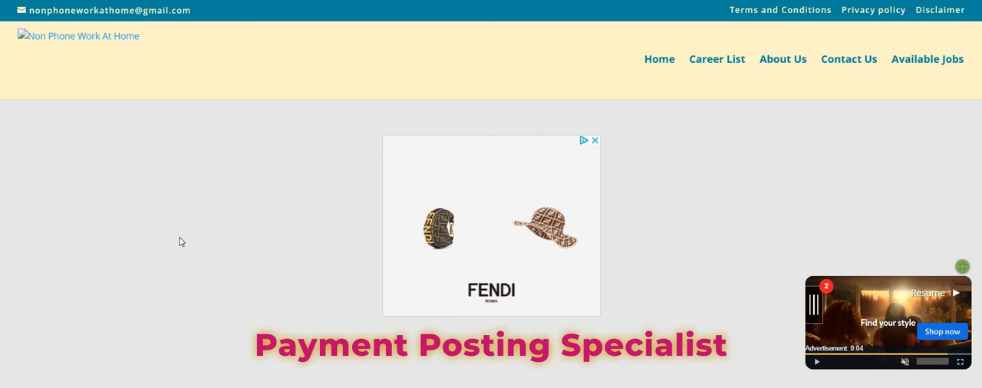
mouse_move(270, 218)
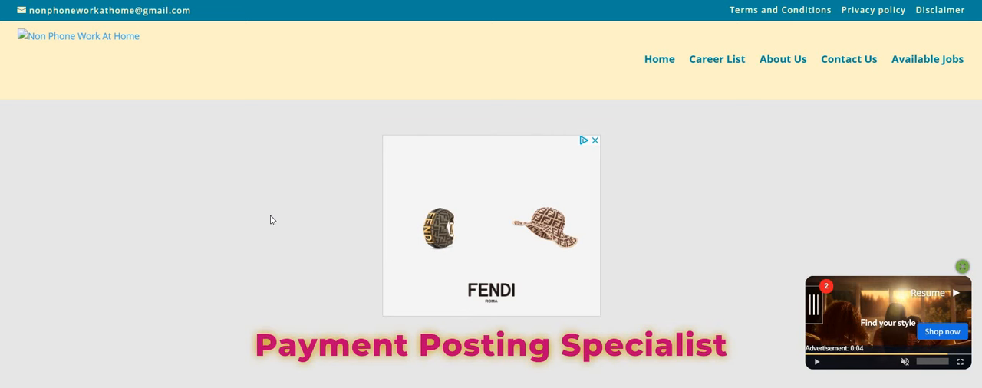
mouse_move(268, 218)
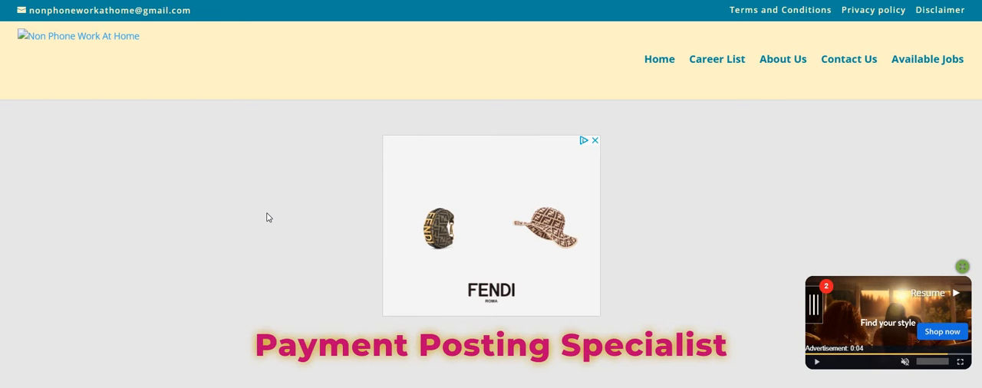
mouse_move(270, 213)
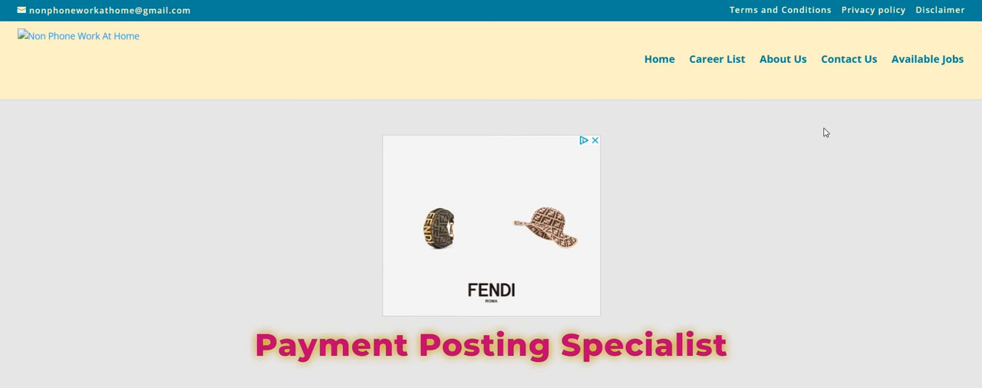
Step: Read past the job requirements and follow APPLY HERE! to Prompt's Payment Posting Specialist posting
scroll(down, 3)
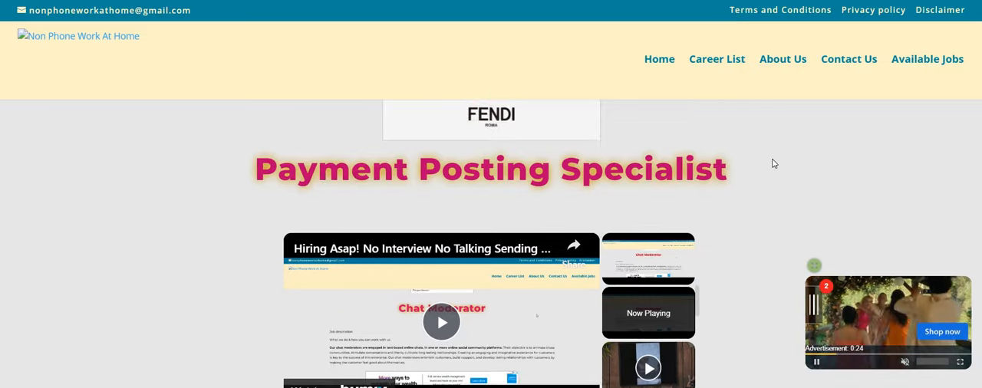
scroll(down, 3)
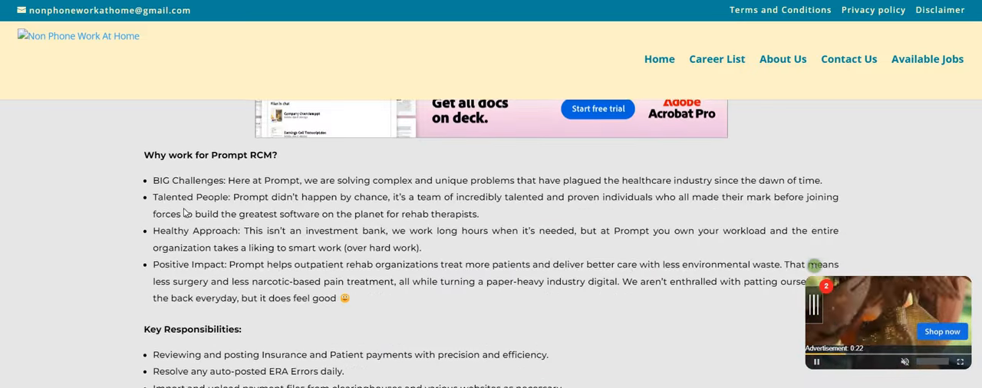
scroll(down, 3)
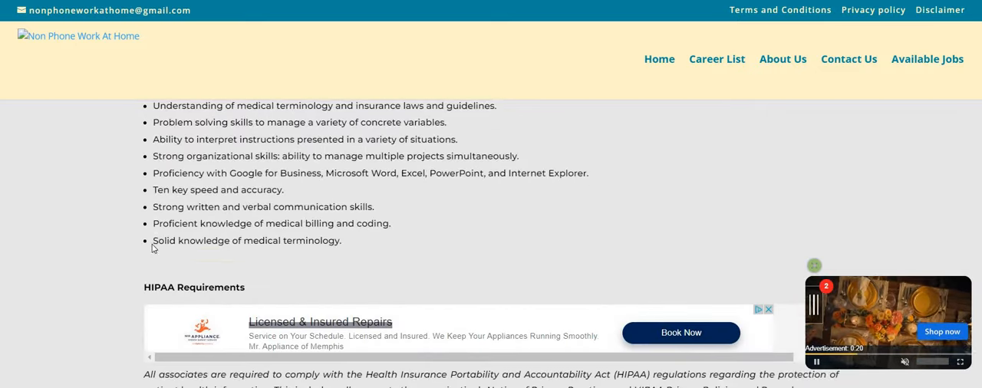
scroll(down, 3)
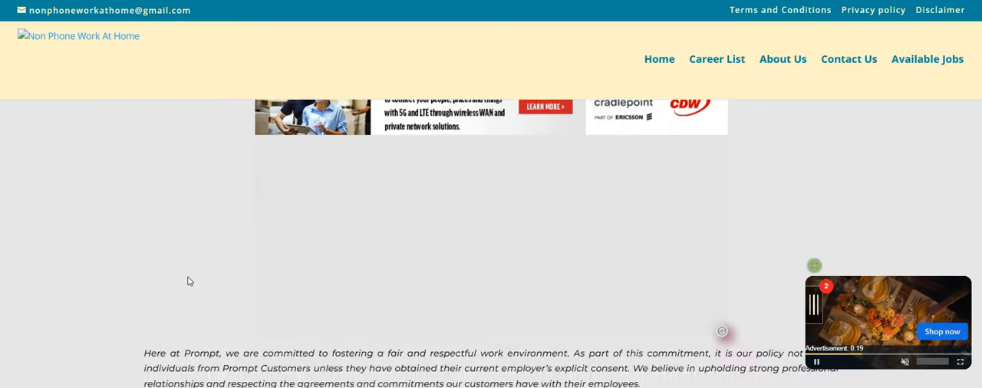
scroll(down, 3)
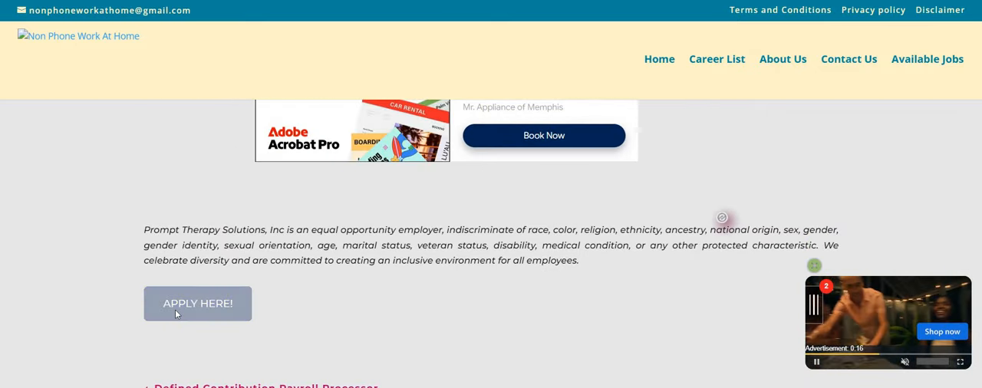
click(196, 304)
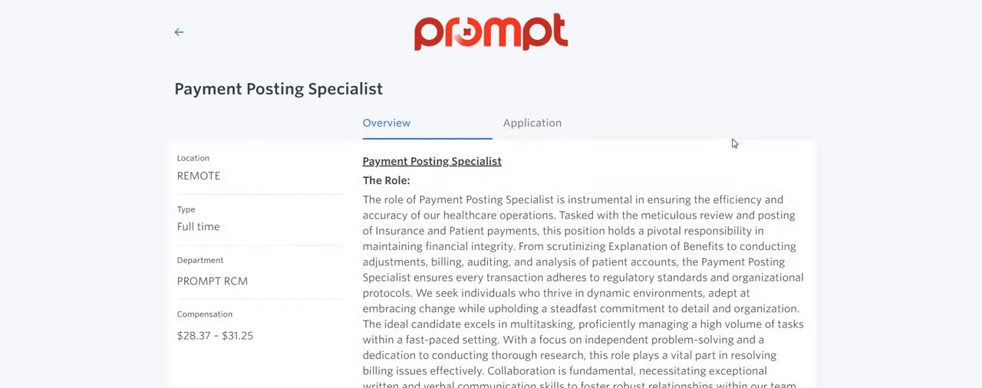
scroll(down, 3)
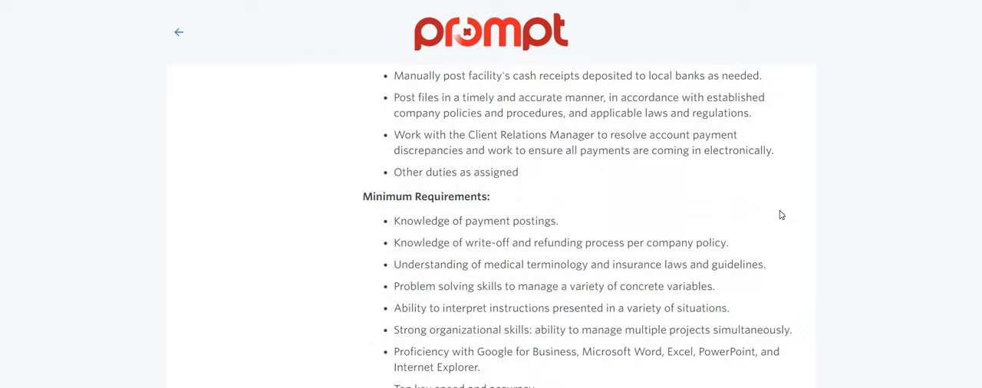
scroll(down, 3)
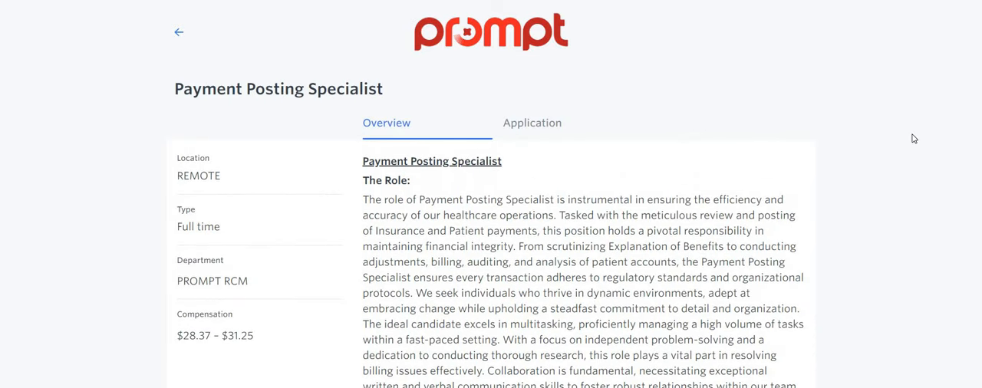
mouse_move(457, 95)
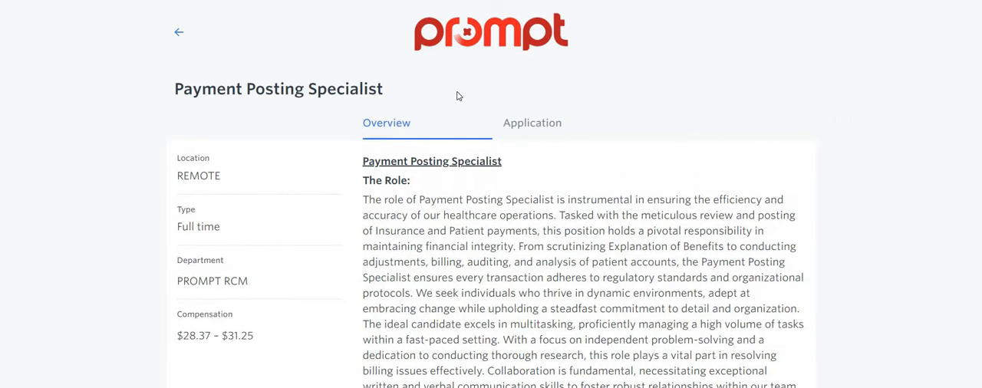
mouse_move(862, 132)
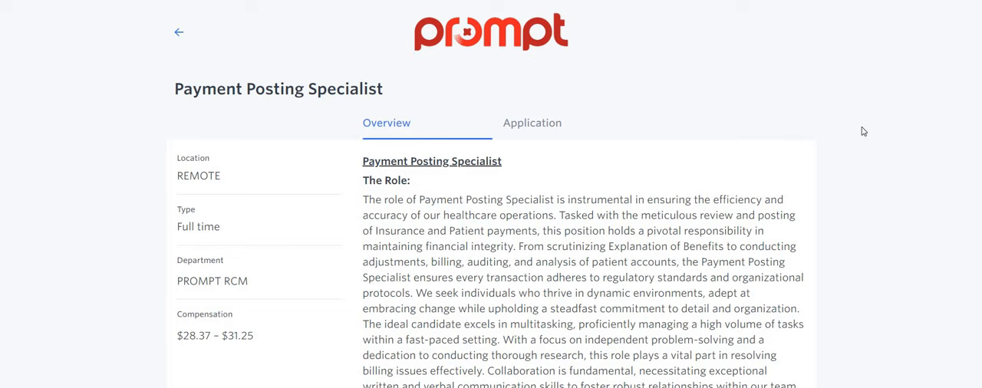
scroll(down, 3)
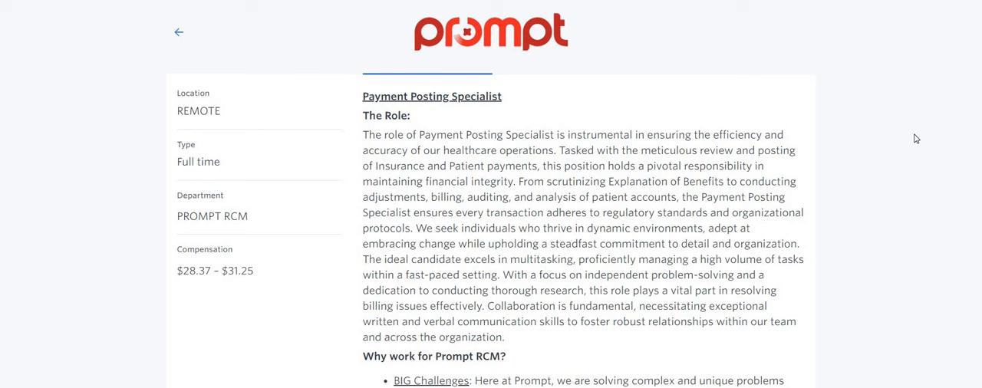
mouse_move(912, 230)
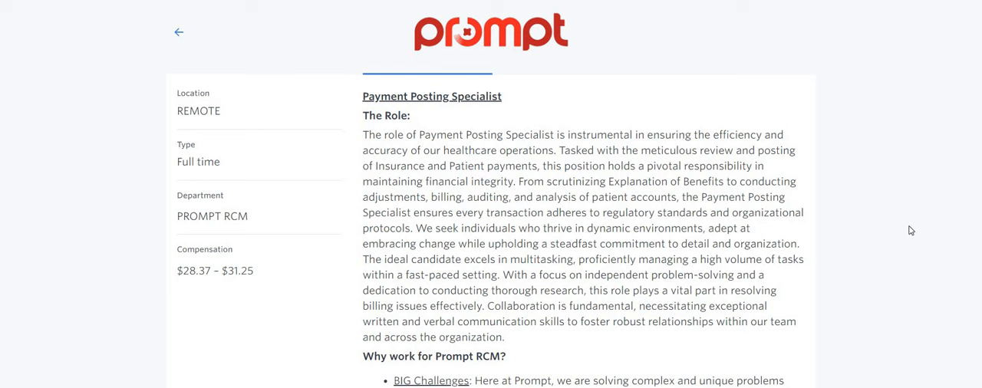
mouse_move(908, 230)
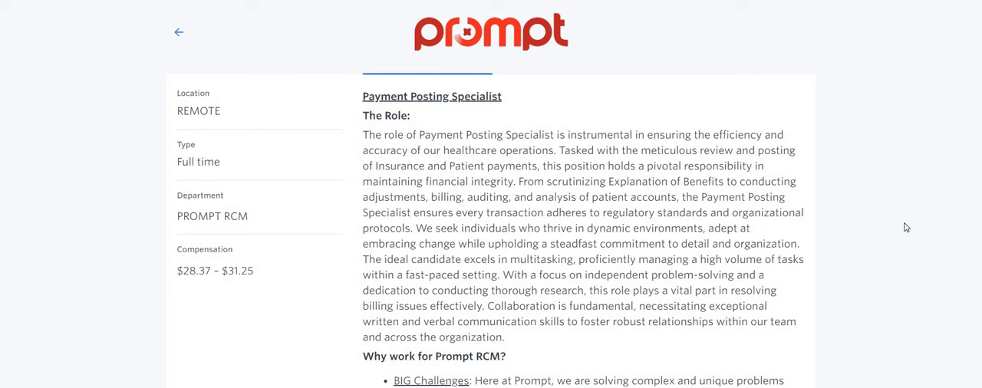
mouse_move(917, 241)
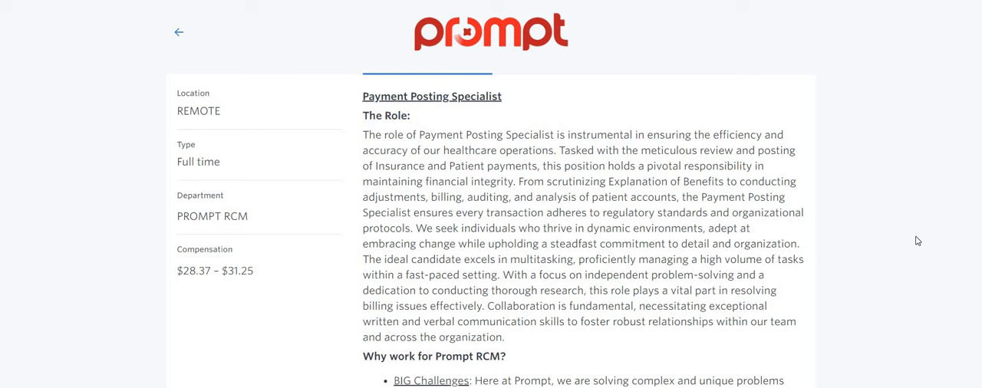
mouse_move(906, 239)
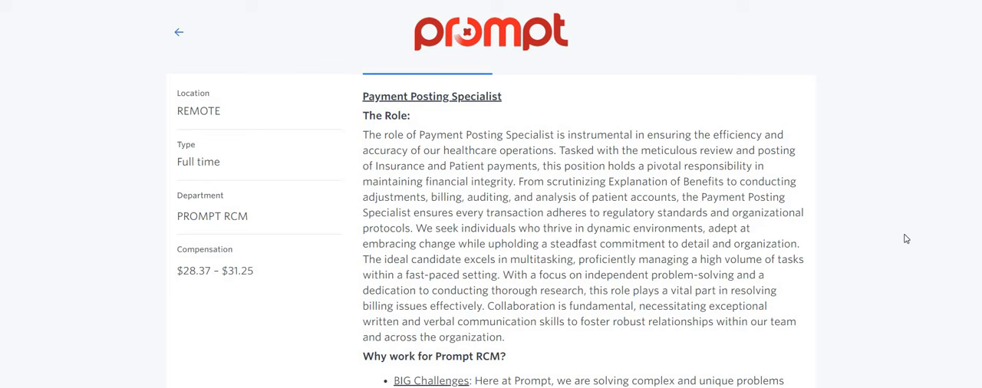
mouse_move(902, 237)
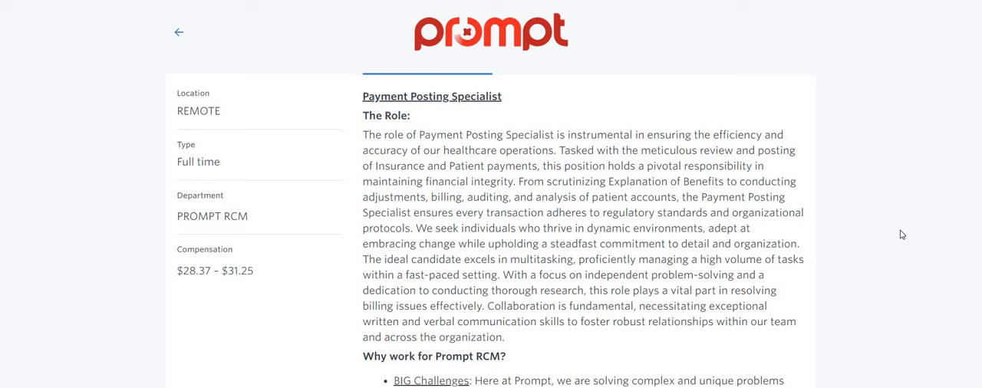
mouse_move(881, 262)
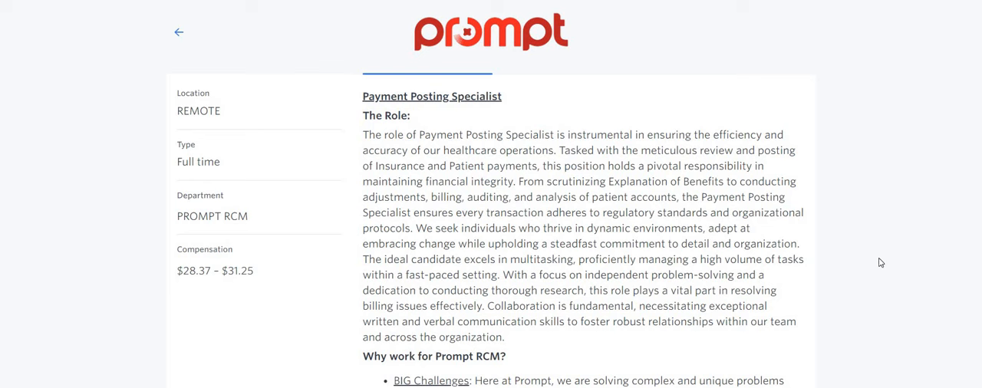
mouse_move(875, 258)
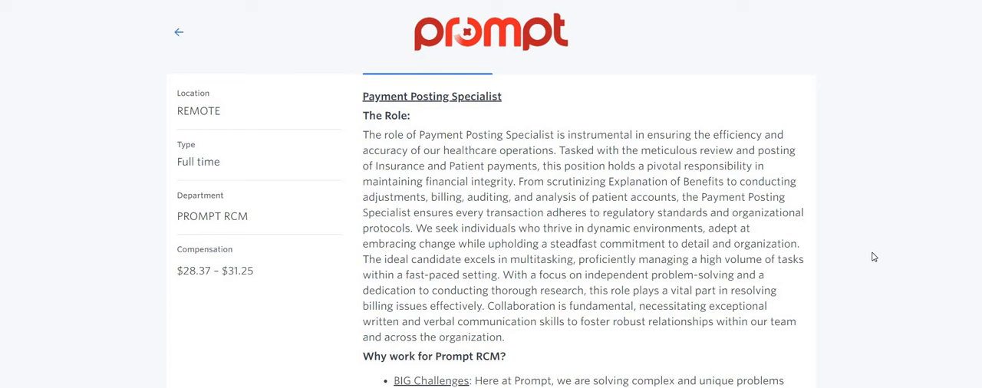
Step: Read the Overview's Why work for Prompt RCM perks and the Key Responsibilities list
scroll(down, 3)
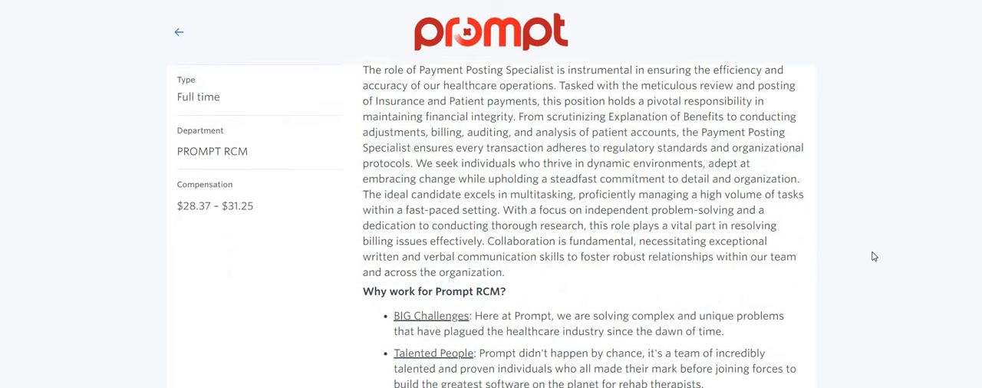
mouse_move(864, 246)
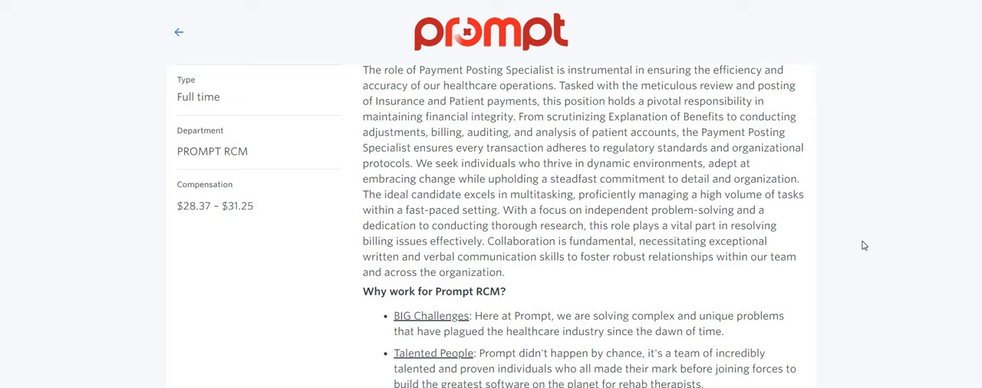
scroll(down, 3)
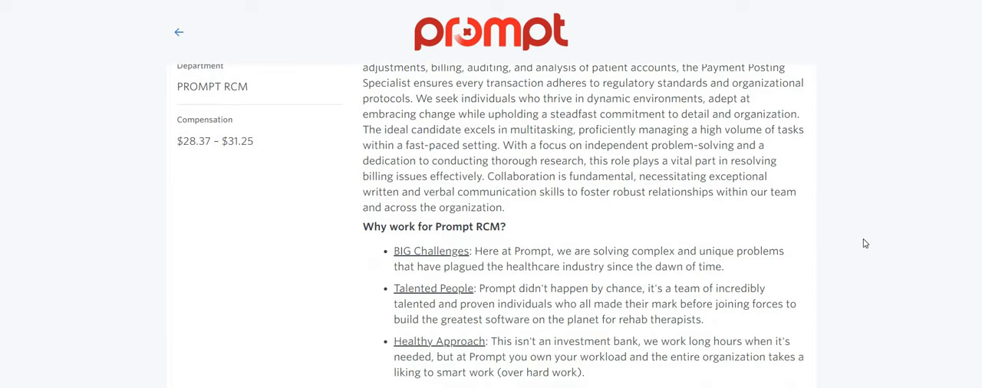
scroll(down, 3)
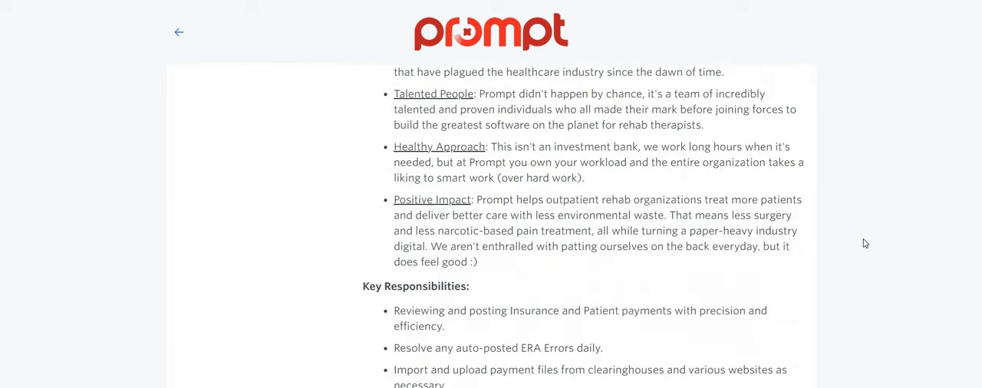
scroll(down, 3)
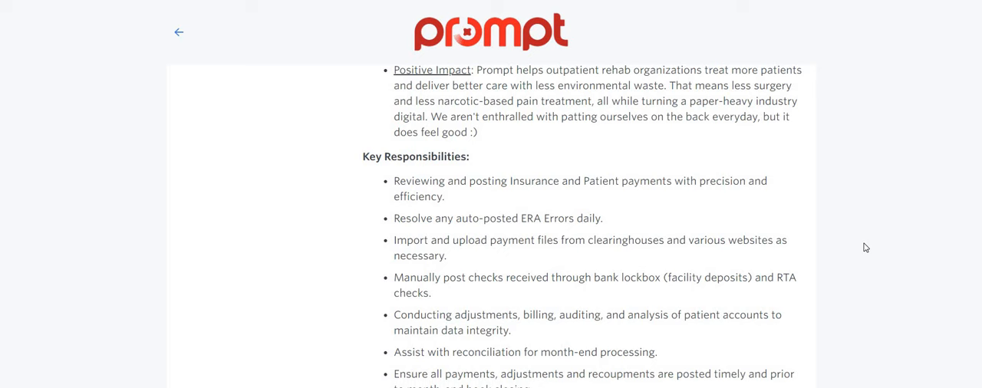
scroll(down, 3)
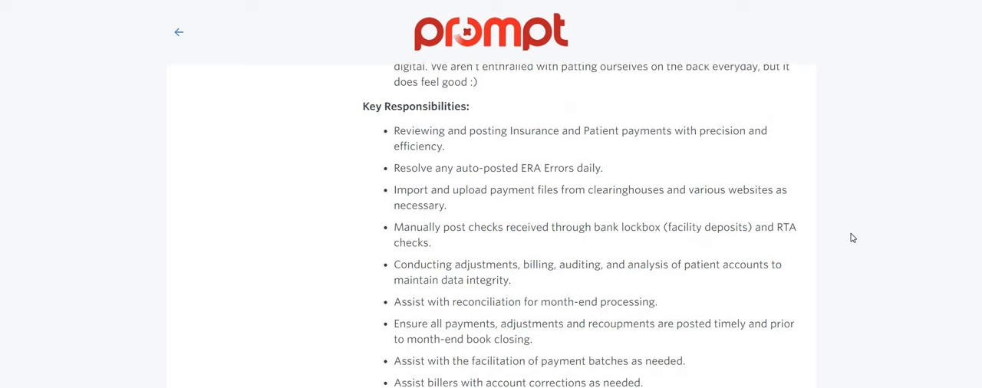
scroll(down, 3)
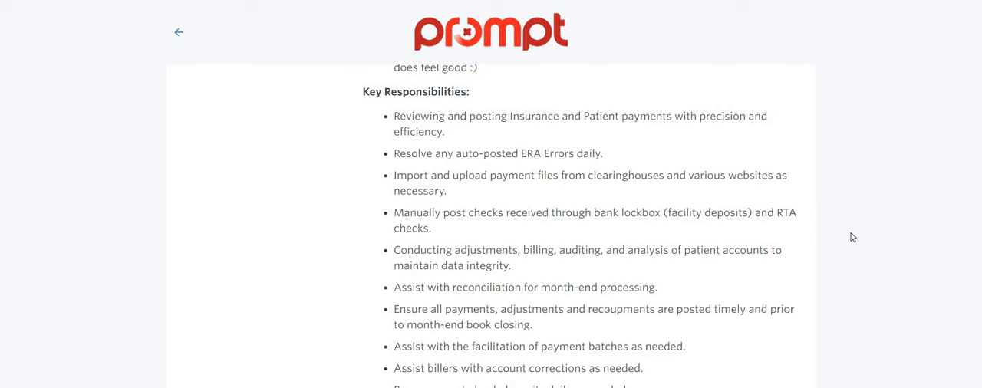
scroll(down, 3)
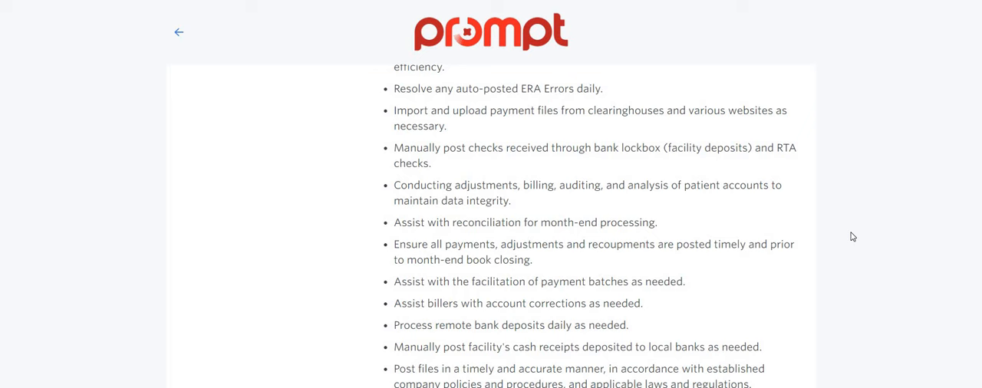
scroll(down, 3)
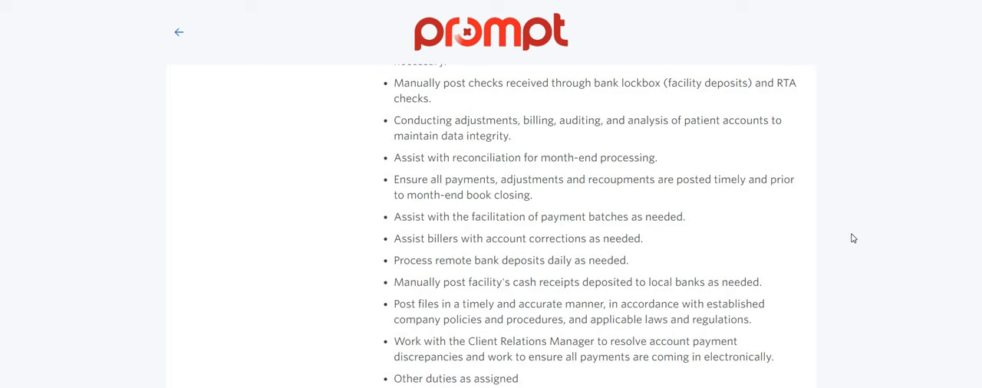
scroll(down, 3)
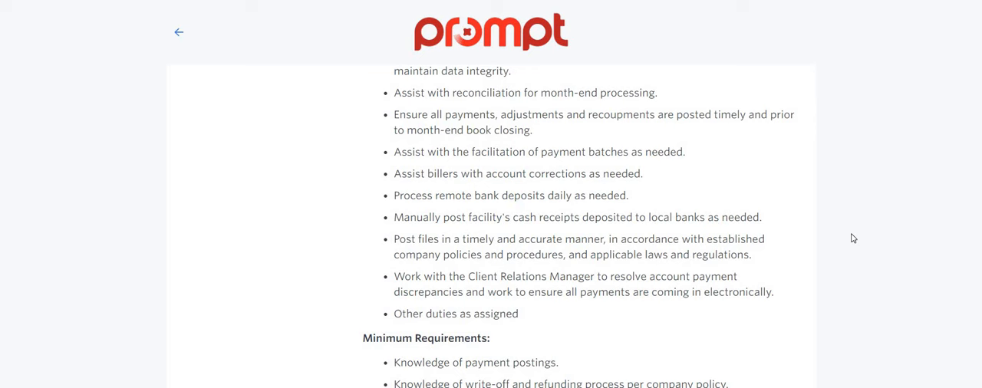
scroll(down, 3)
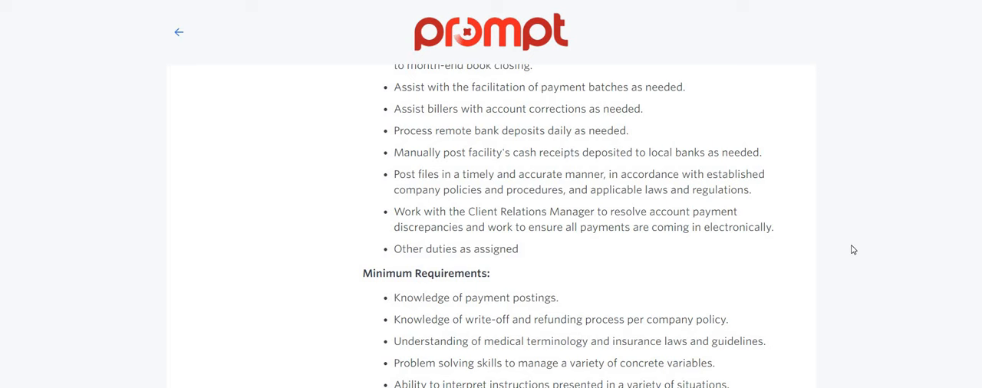
scroll(down, 3)
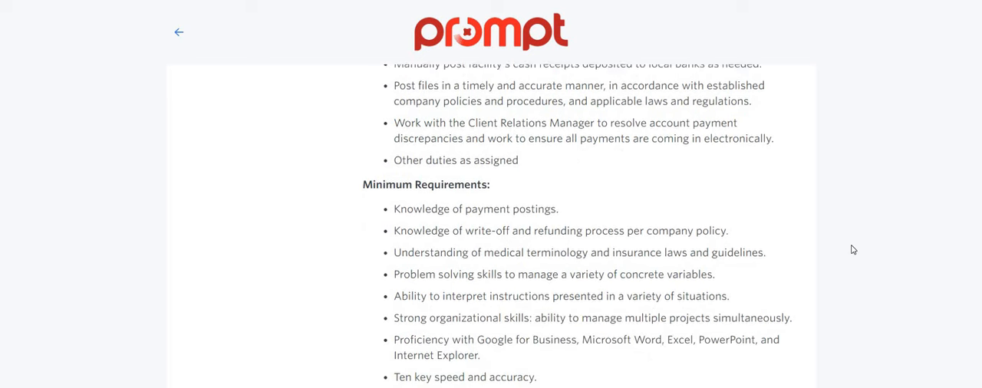
scroll(down, 3)
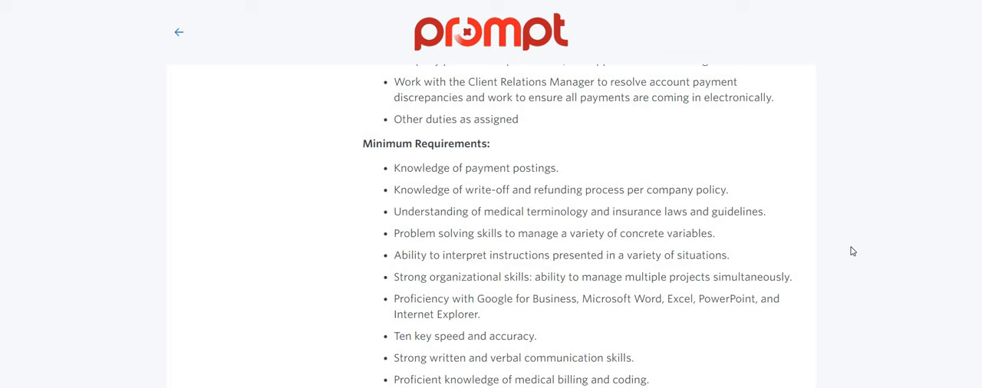
mouse_move(858, 290)
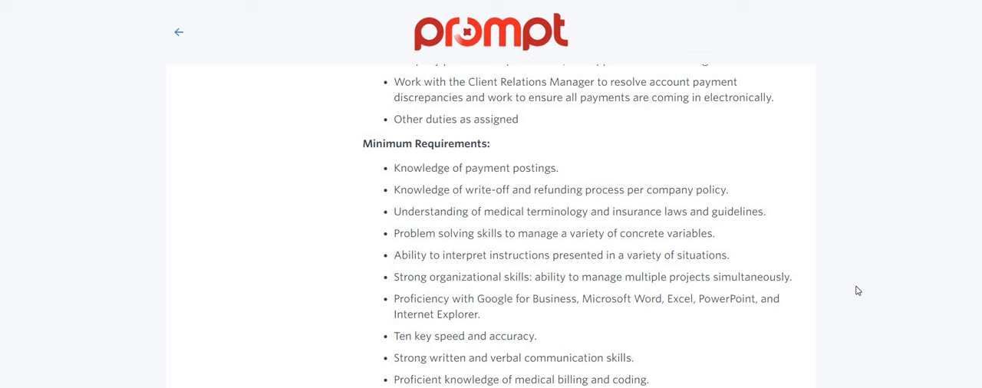
mouse_move(854, 274)
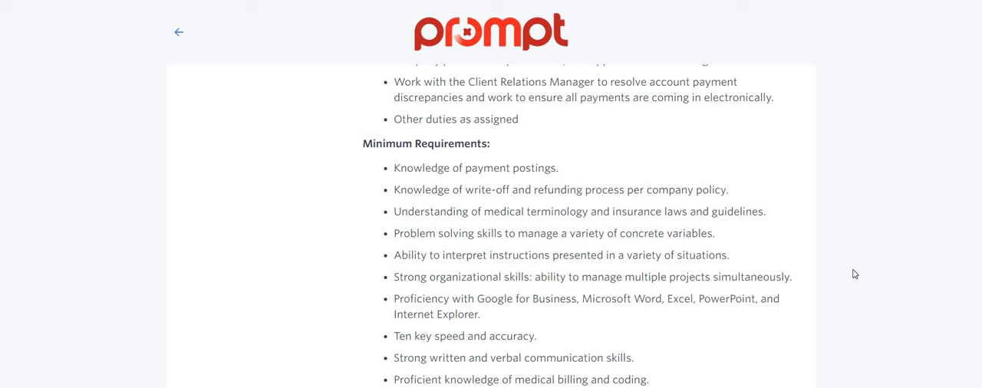
scroll(down, 3)
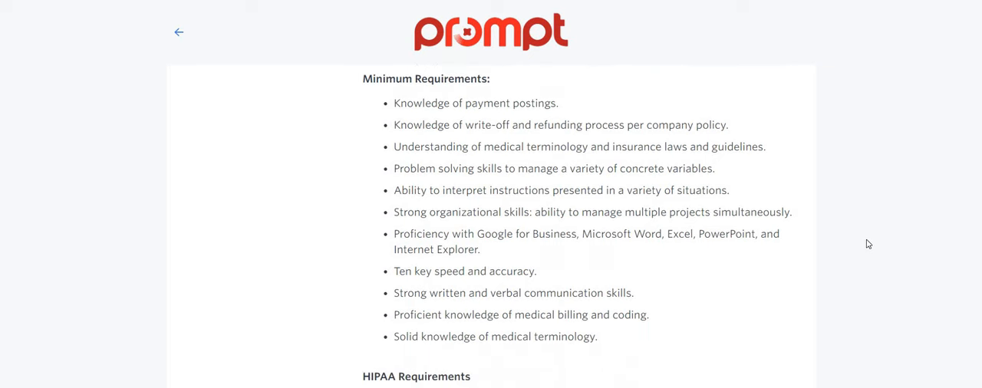
scroll(down, 3)
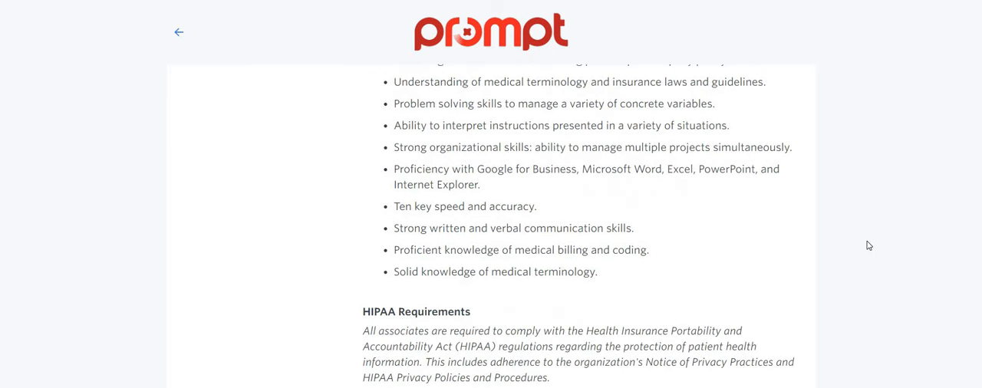
mouse_move(872, 249)
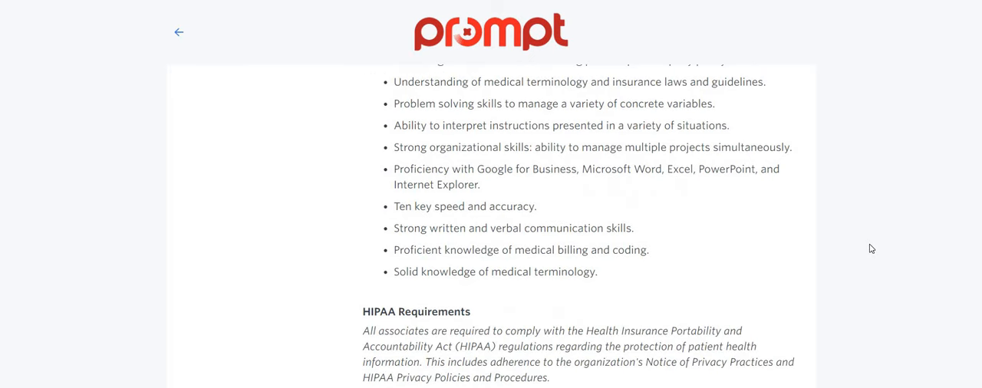
mouse_move(890, 224)
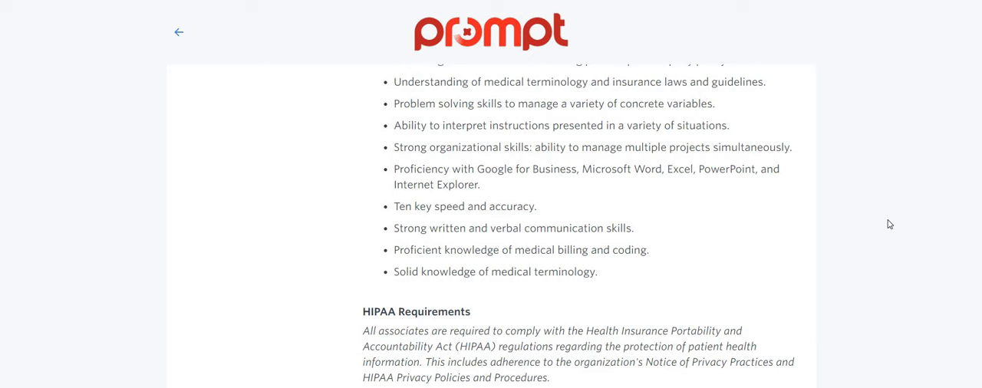
mouse_move(887, 202)
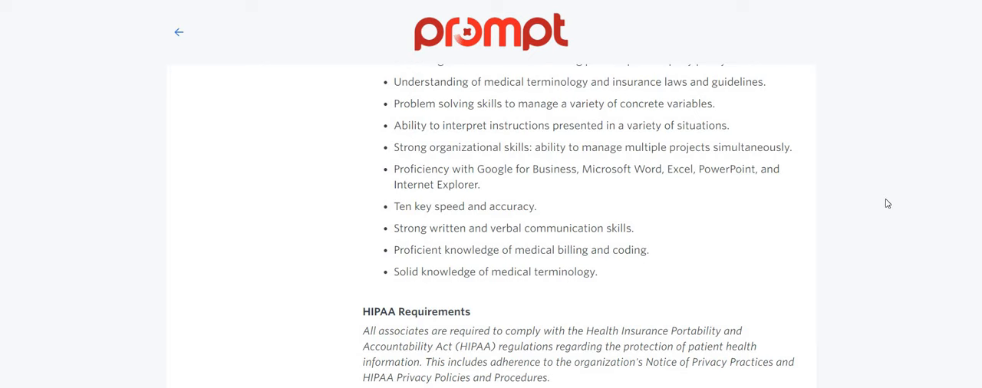
scroll(down, 3)
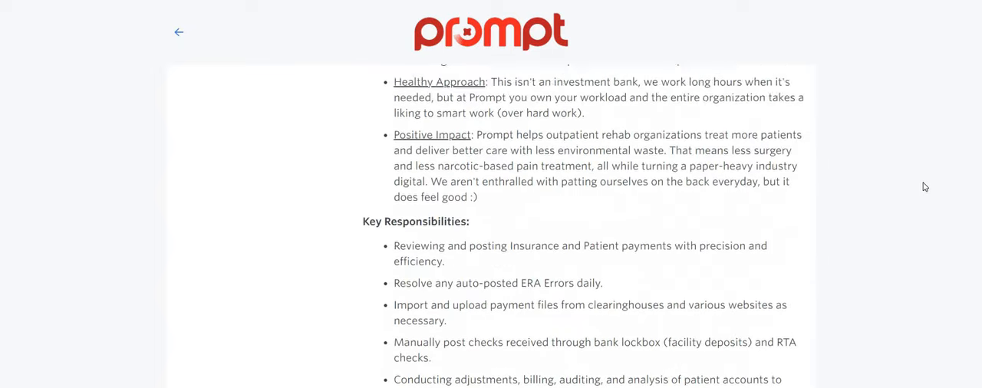
Step: Return to the posting's top, then reach its equal-opportunity statement and Apply for this Job button
scroll(up, 3)
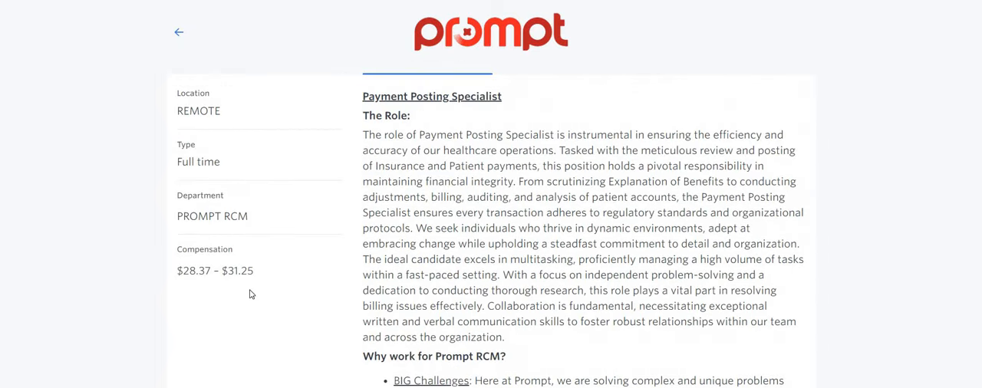
mouse_move(663, 190)
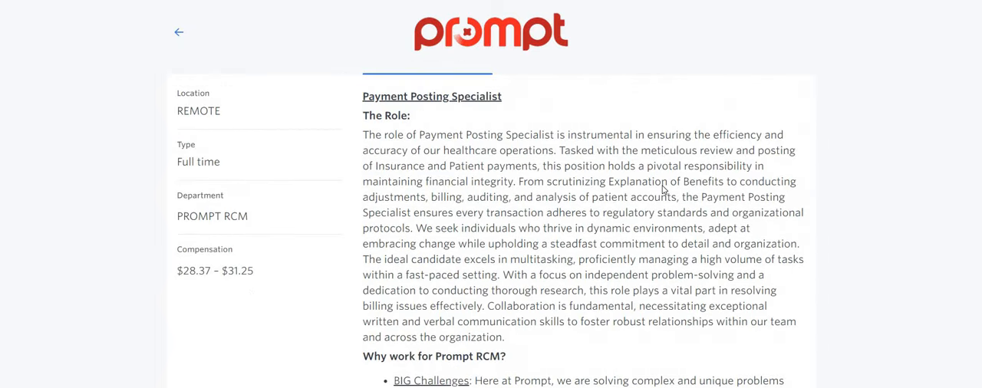
mouse_move(942, 181)
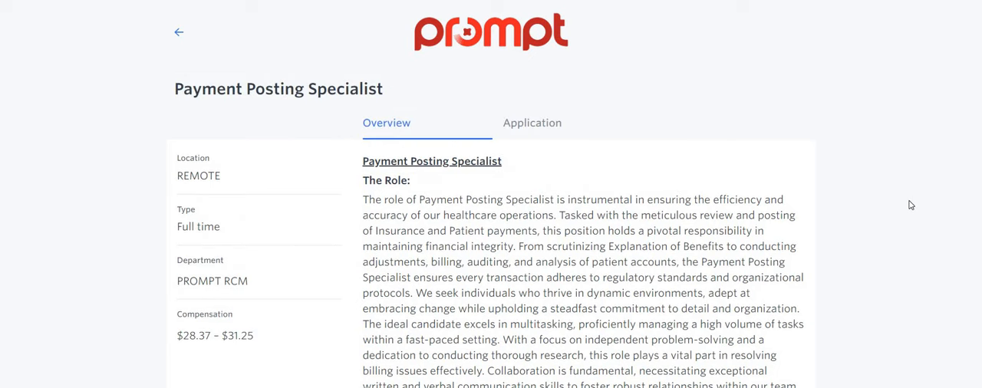
mouse_move(589, 104)
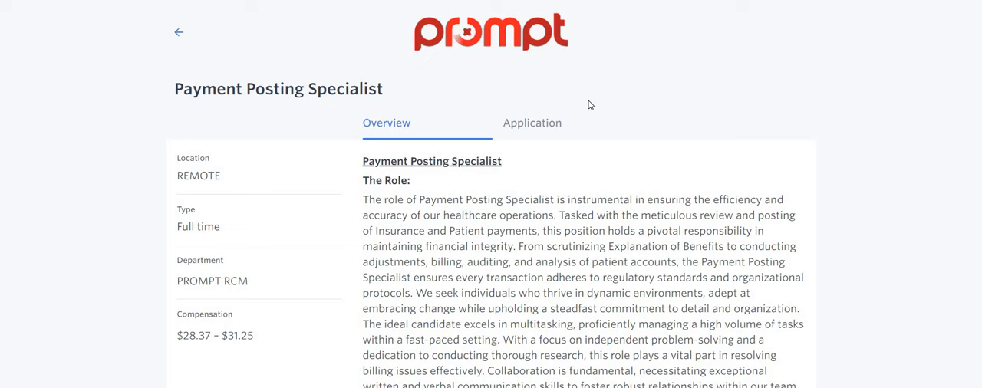
mouse_move(743, 105)
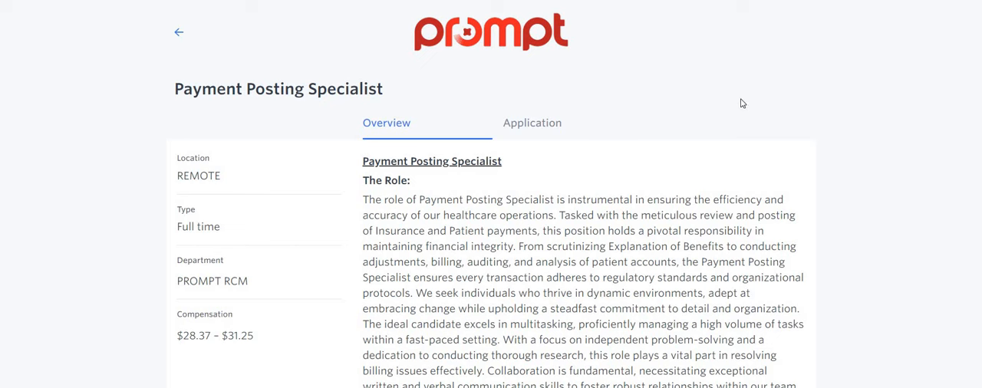
mouse_move(715, 138)
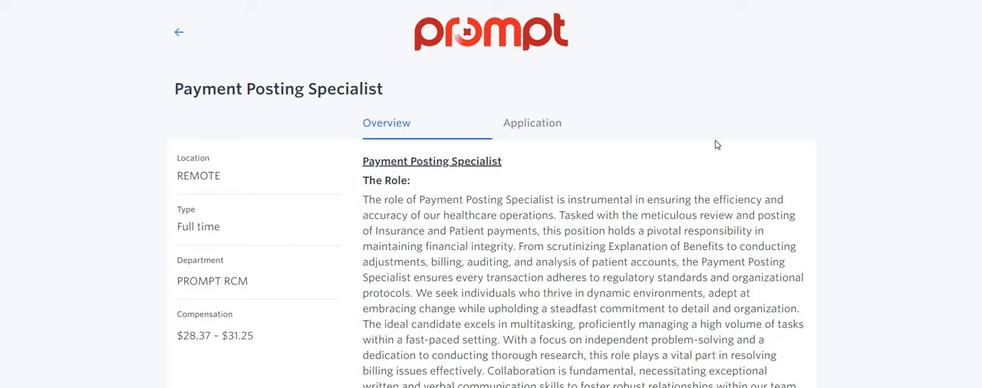
scroll(down, 3)
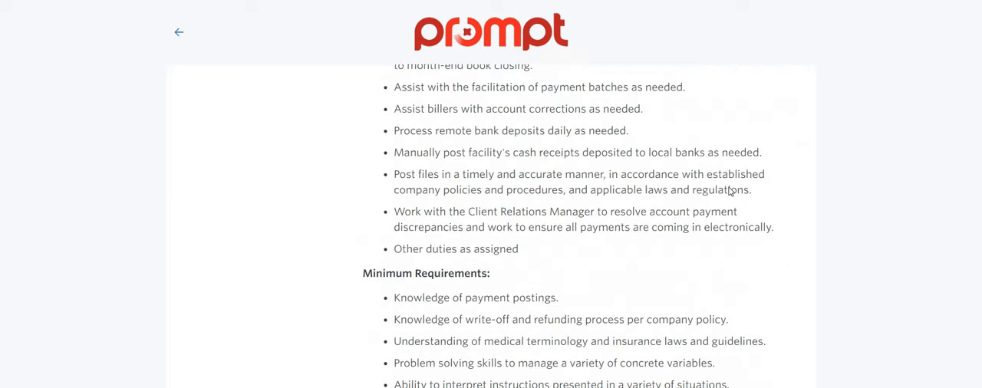
scroll(down, 3)
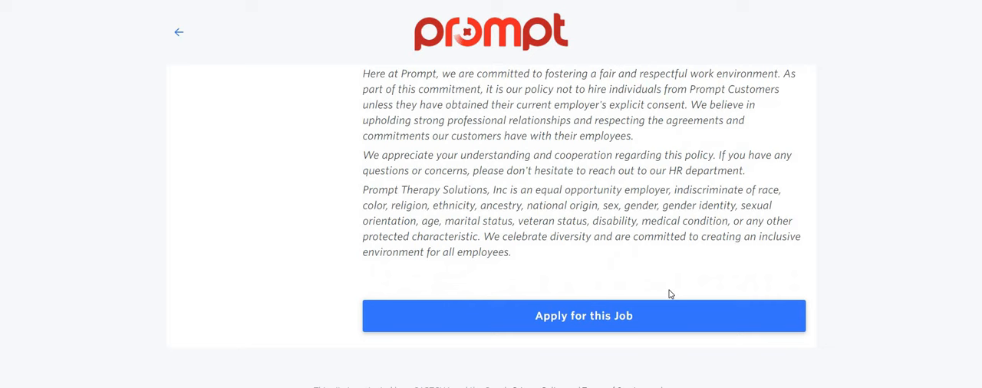
Step: Start the Payment Posting Specialist application, viewing resume autofill, name, email and work-authorization fields
click(583, 317)
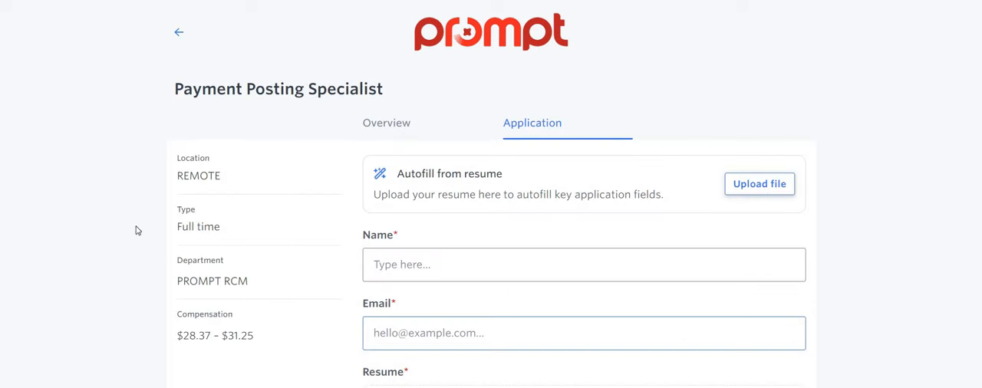
scroll(down, 3)
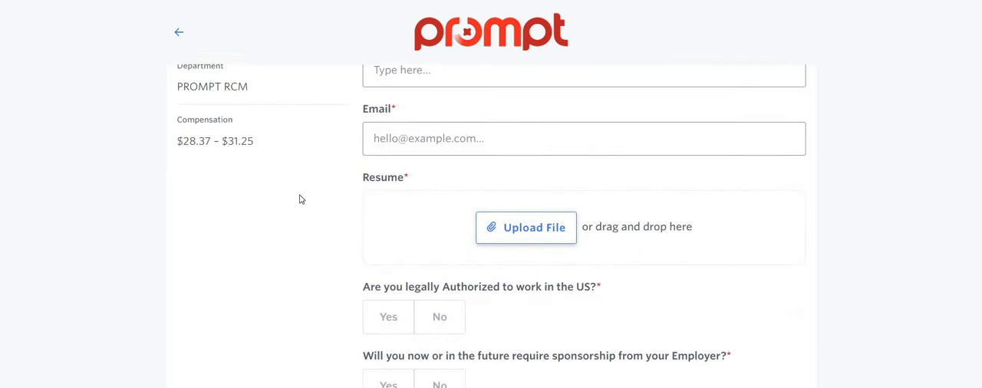
scroll(down, 3)
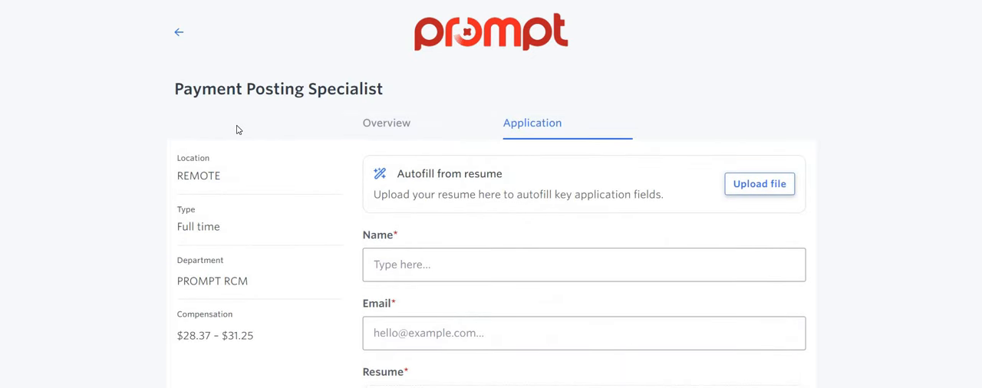
mouse_move(269, 95)
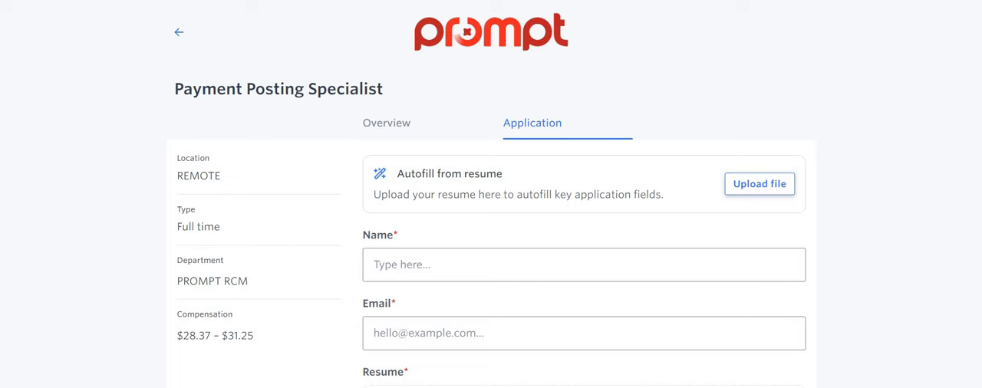
mouse_move(215, 190)
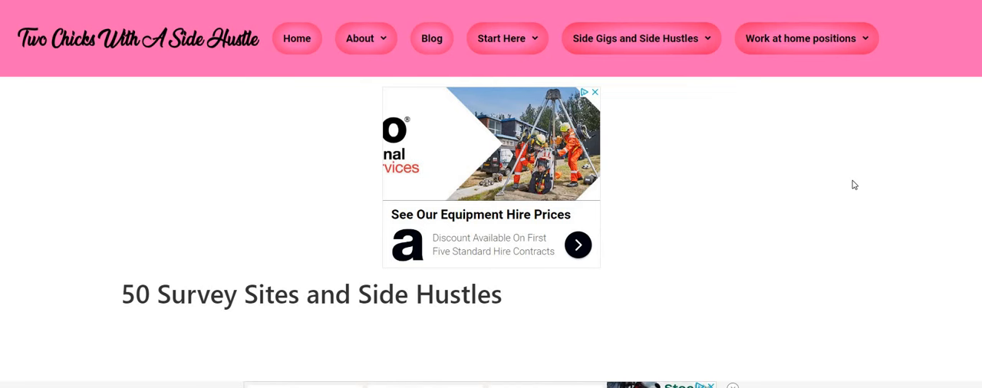
Step: Move past the article's ads to the numbered survey site list starting with Prime Opinion
scroll(down, 3)
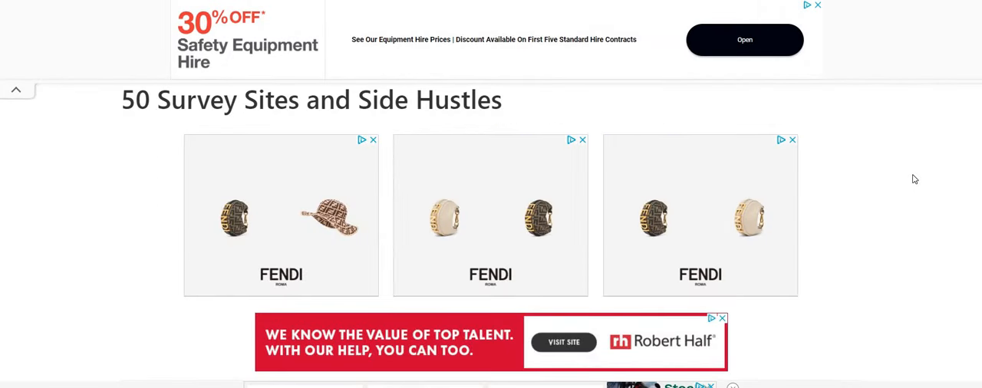
scroll(down, 3)
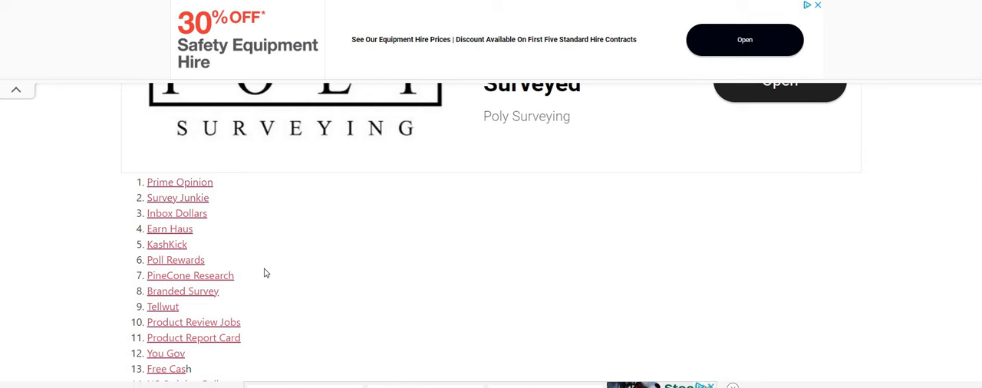
scroll(down, 3)
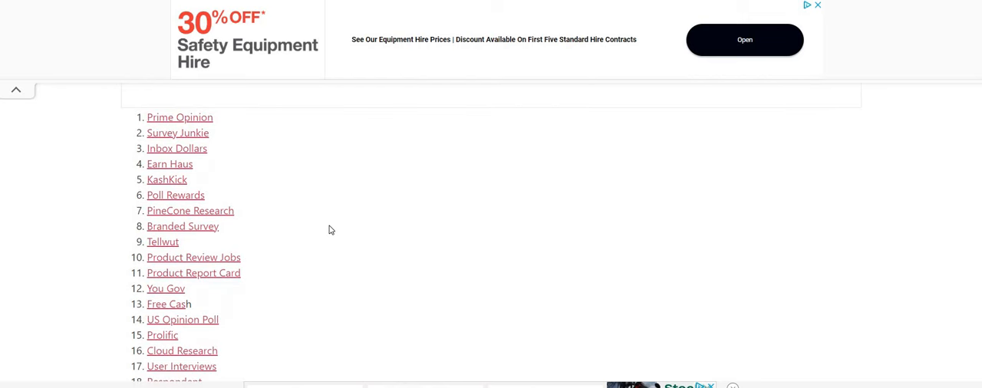
mouse_move(331, 249)
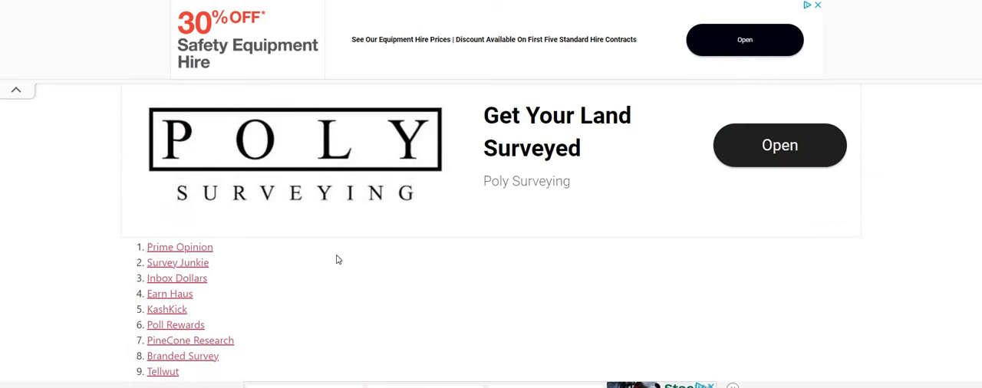
scroll(down, 3)
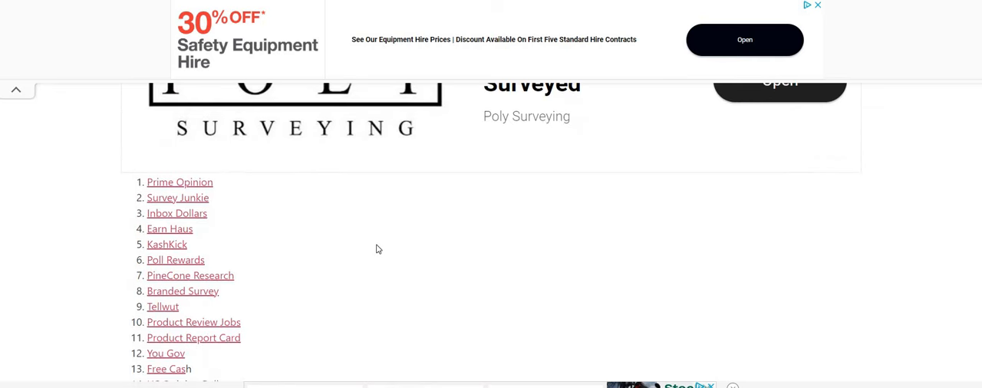
mouse_move(359, 249)
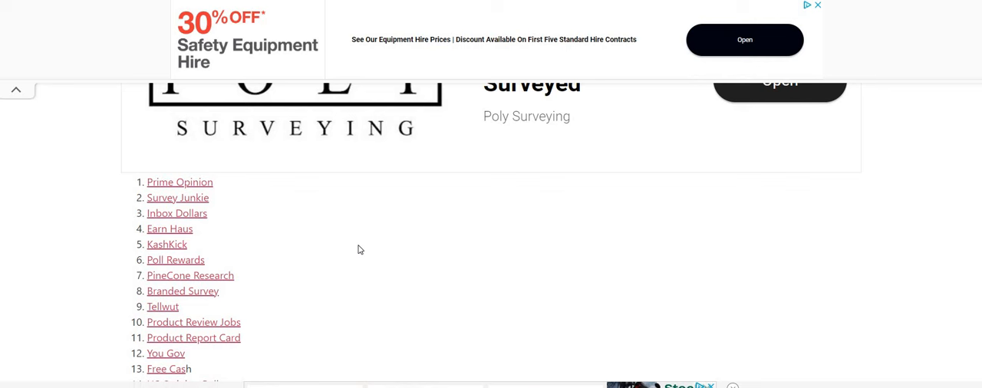
mouse_move(356, 245)
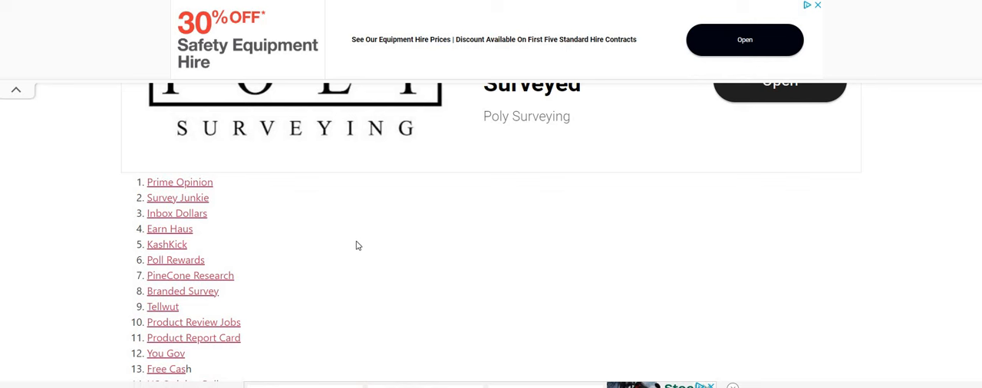
mouse_move(366, 244)
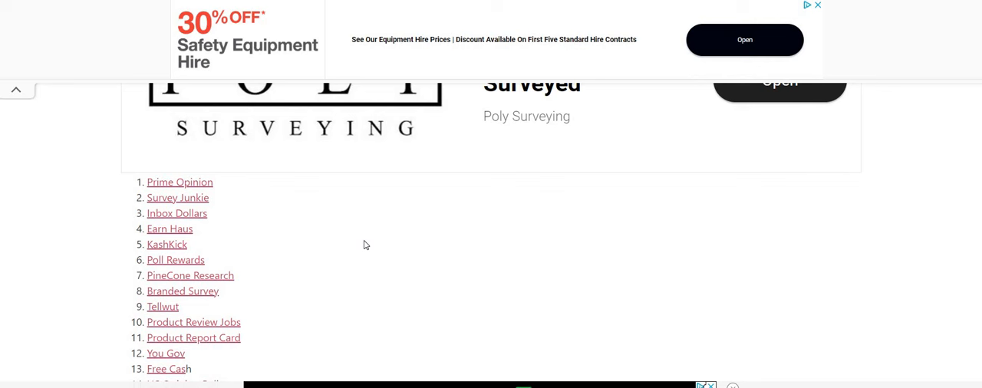
mouse_move(154, 343)
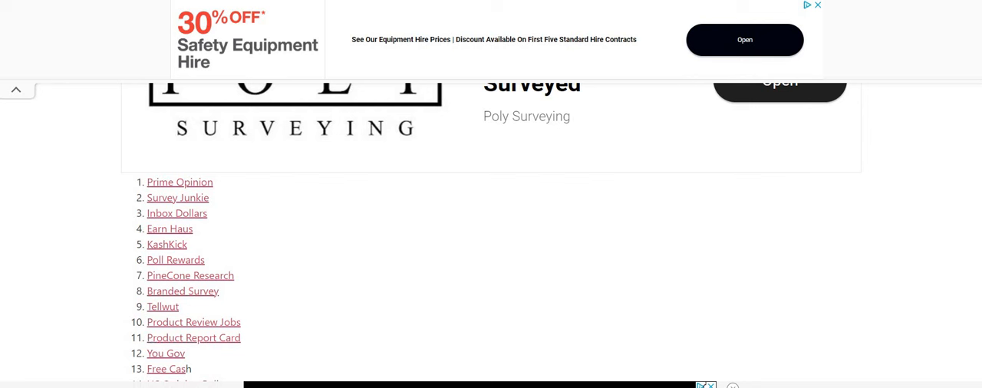
mouse_move(309, 226)
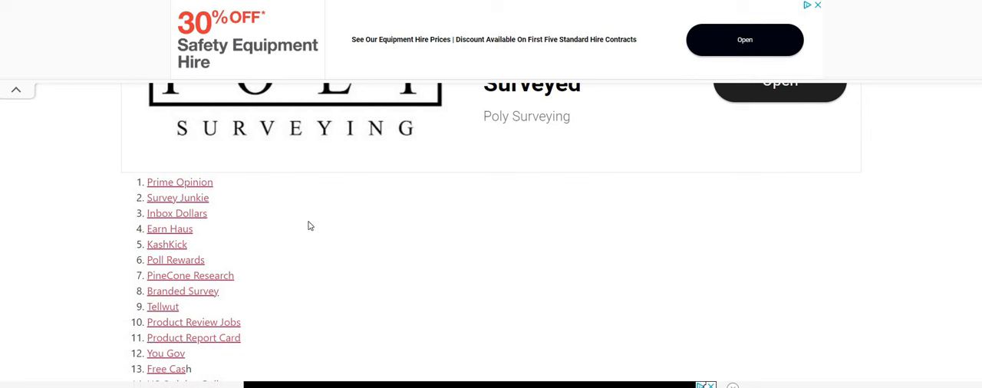
mouse_move(249, 201)
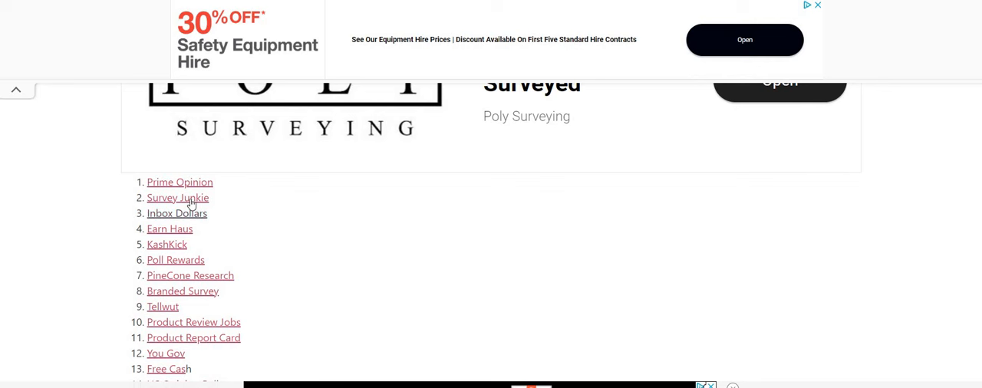
mouse_move(325, 244)
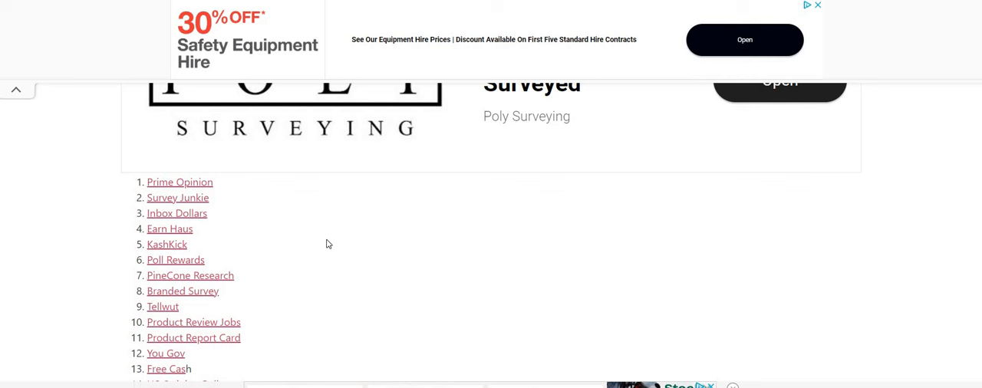
mouse_move(368, 248)
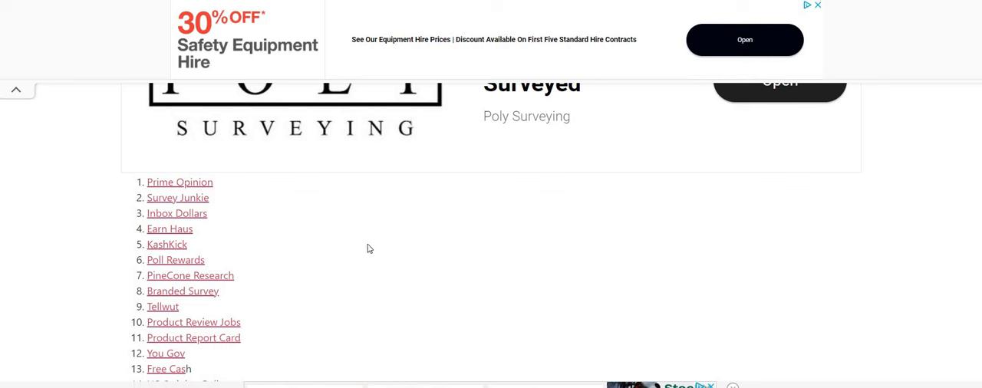
mouse_move(356, 242)
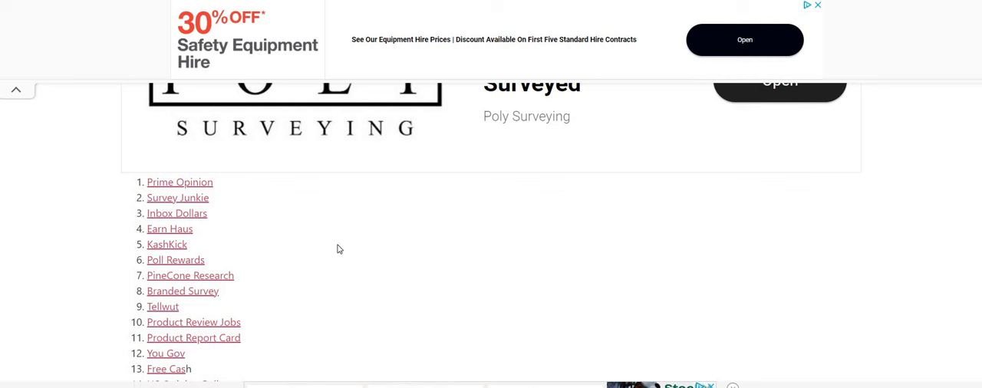
mouse_move(335, 252)
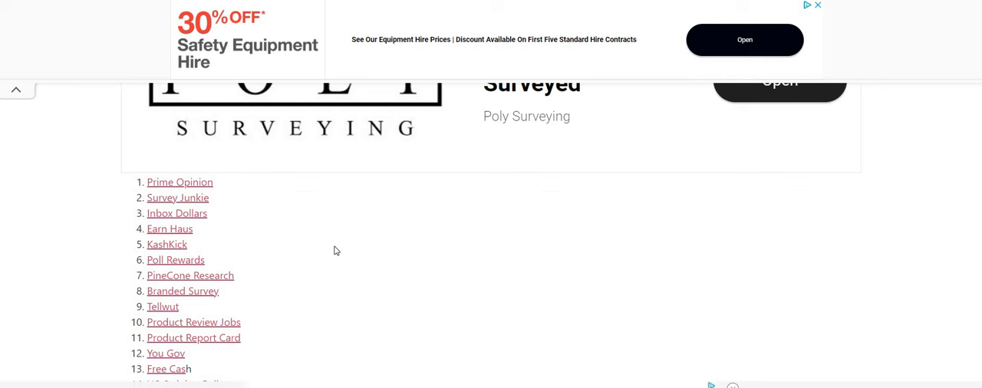
mouse_move(333, 253)
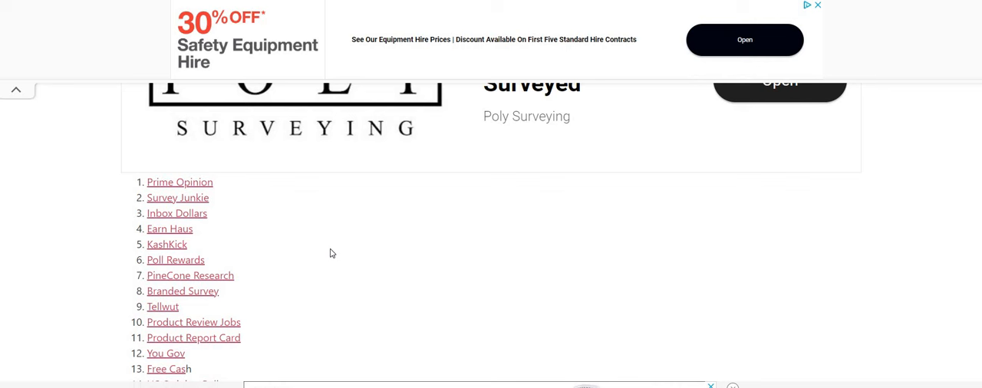
mouse_move(326, 257)
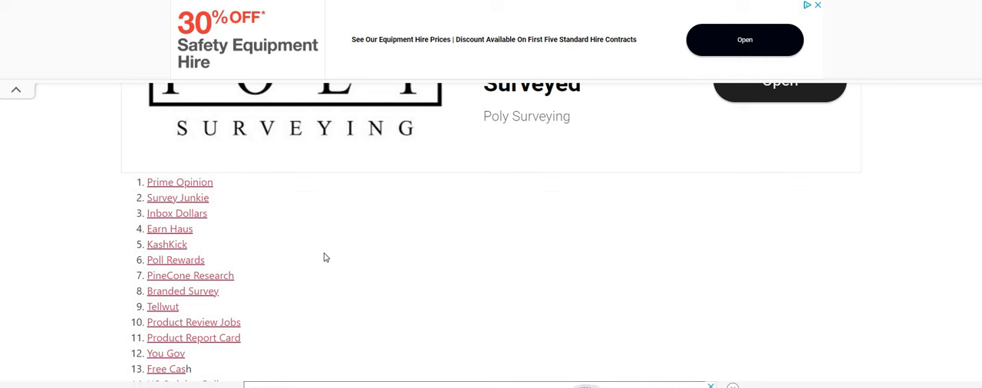
mouse_move(322, 259)
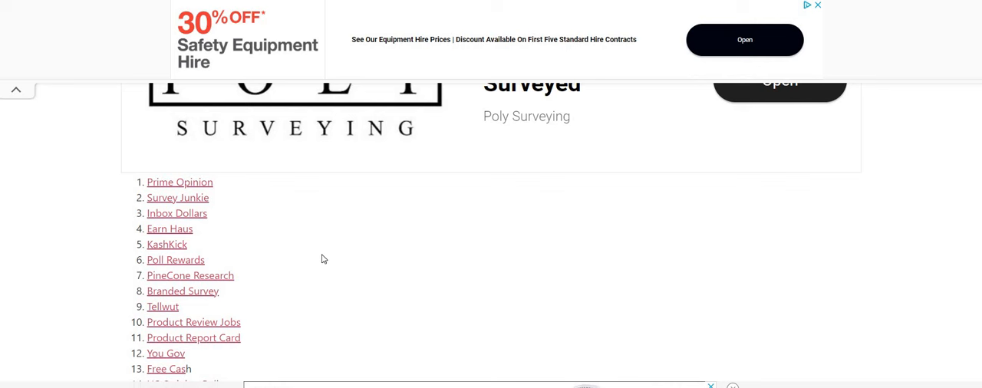
mouse_move(319, 261)
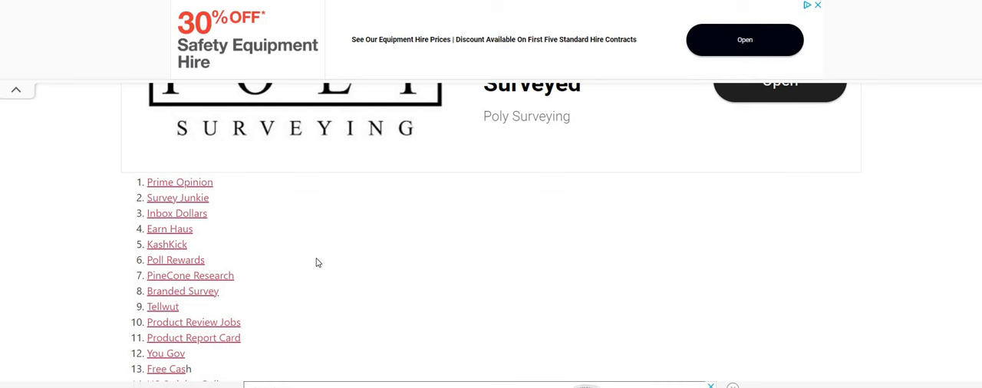
mouse_move(328, 288)
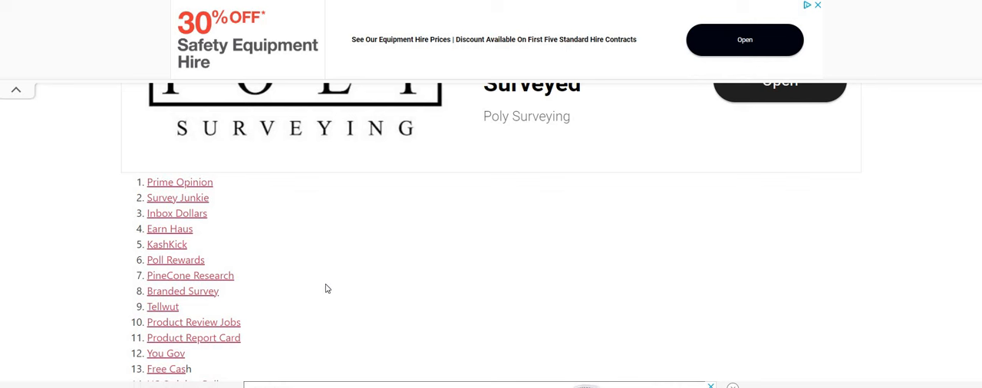
mouse_move(322, 286)
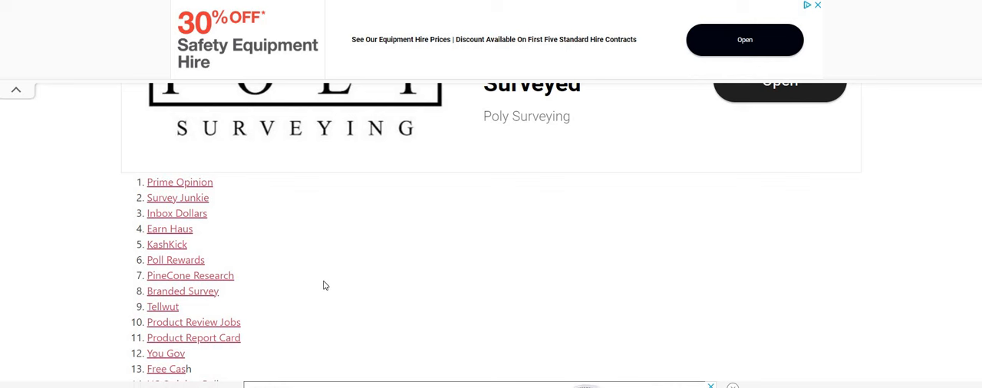
mouse_move(323, 249)
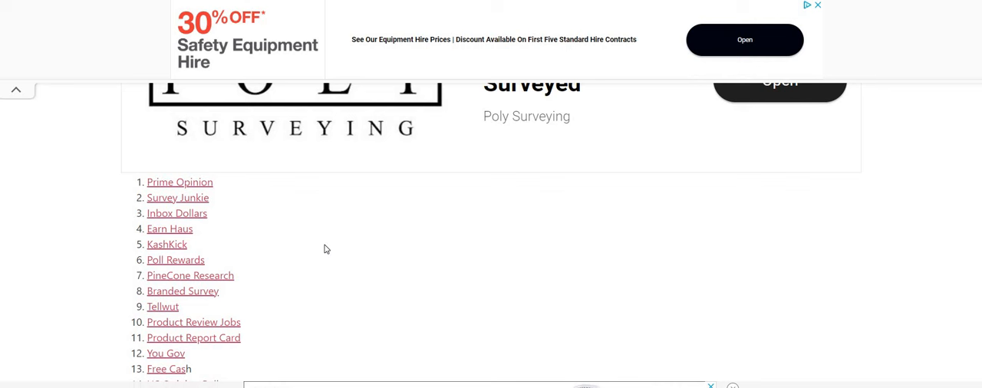
mouse_move(290, 236)
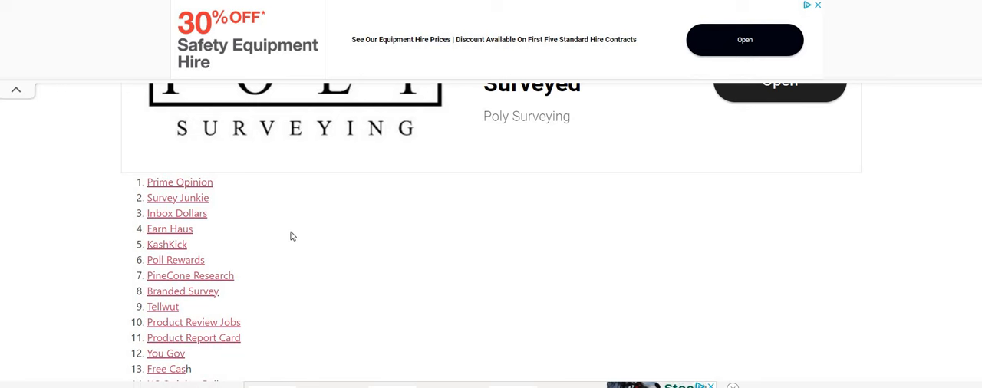
scroll(down, 3)
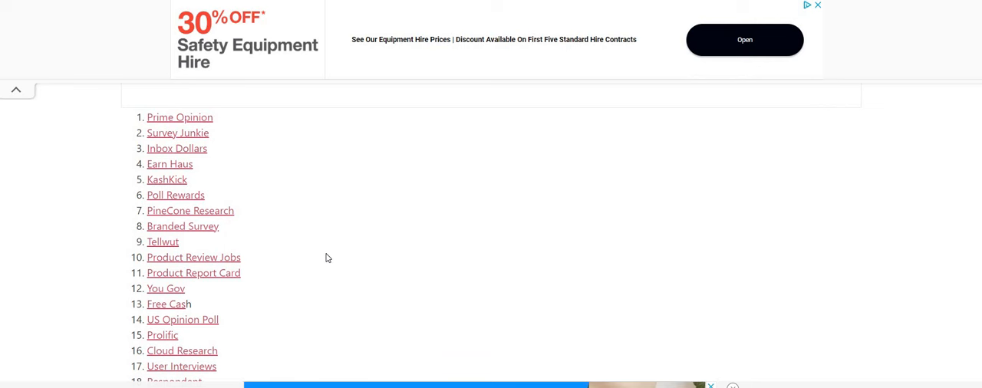
mouse_move(333, 218)
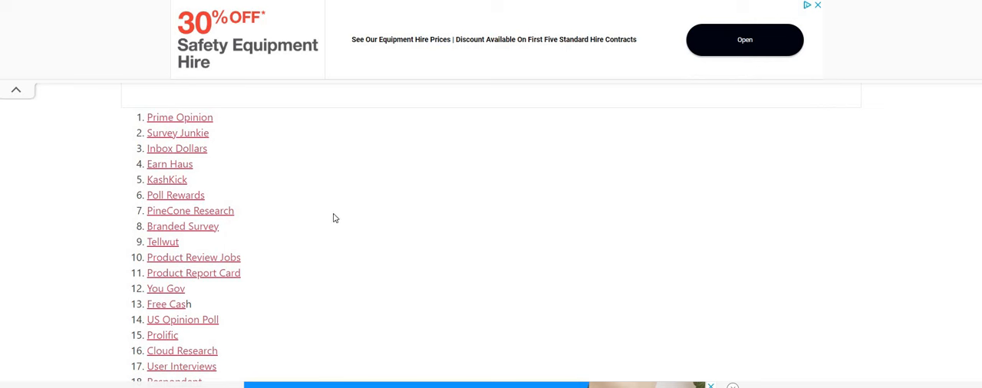
mouse_move(330, 218)
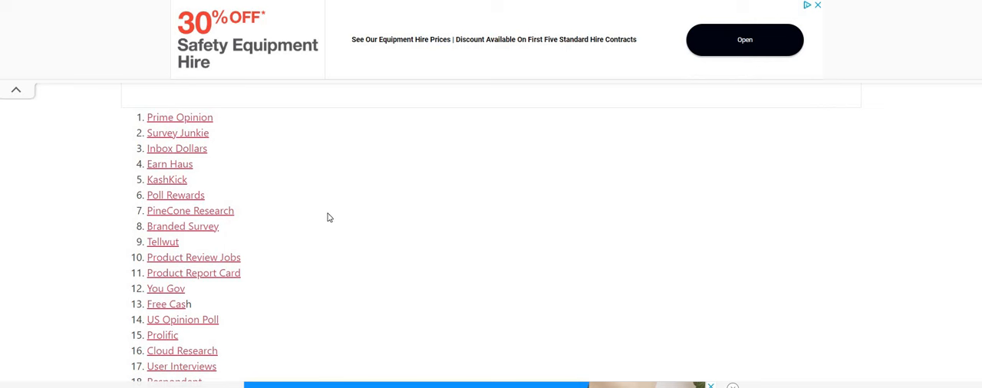
mouse_move(310, 218)
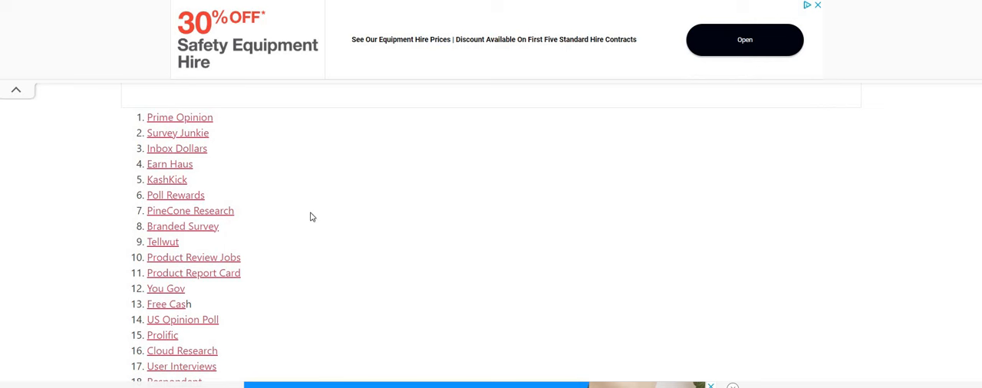
mouse_move(296, 224)
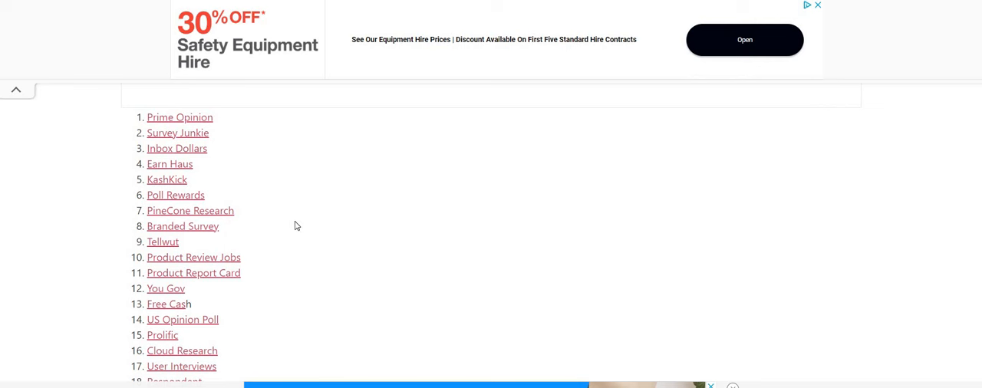
mouse_move(284, 235)
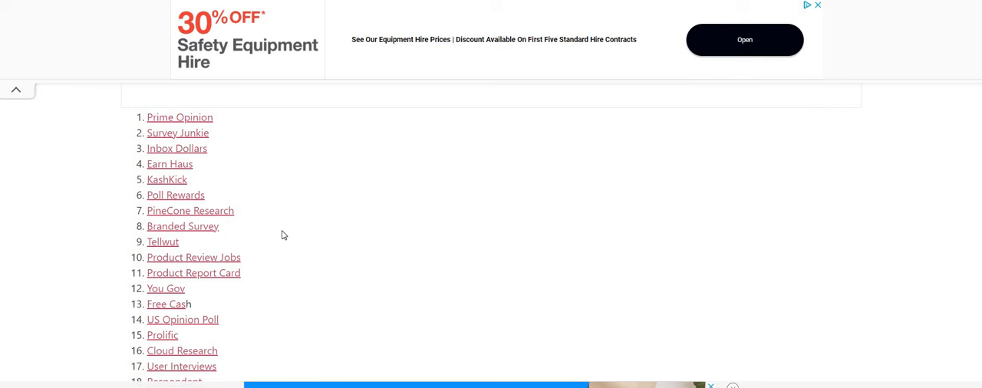
mouse_move(314, 253)
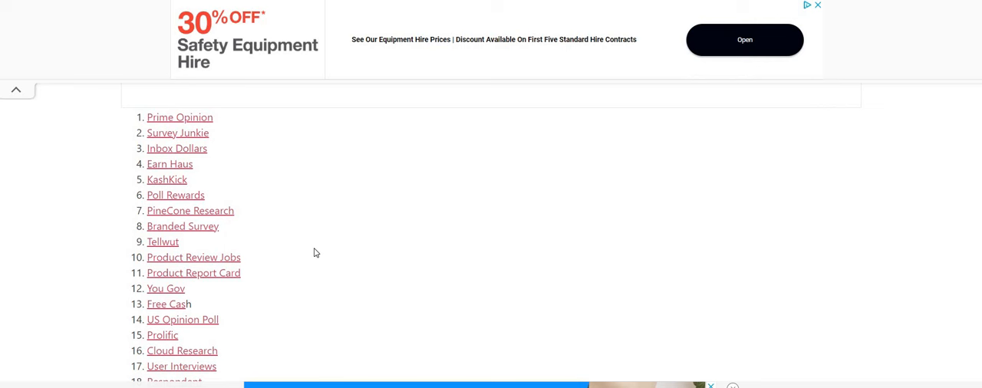
mouse_move(310, 254)
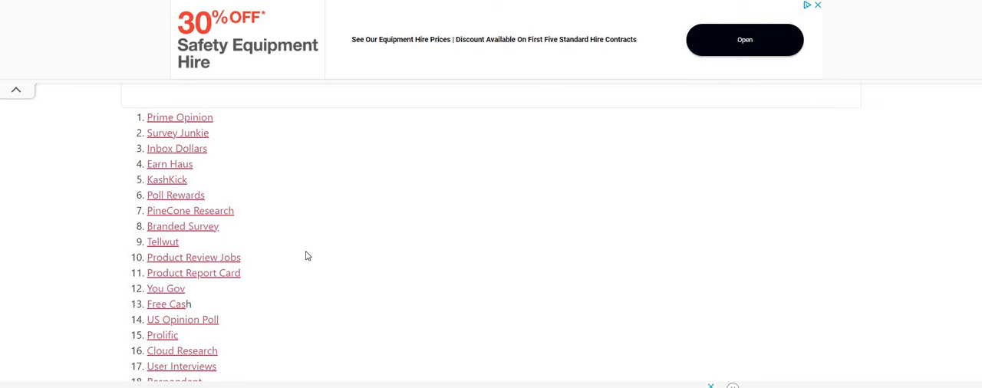
mouse_move(300, 262)
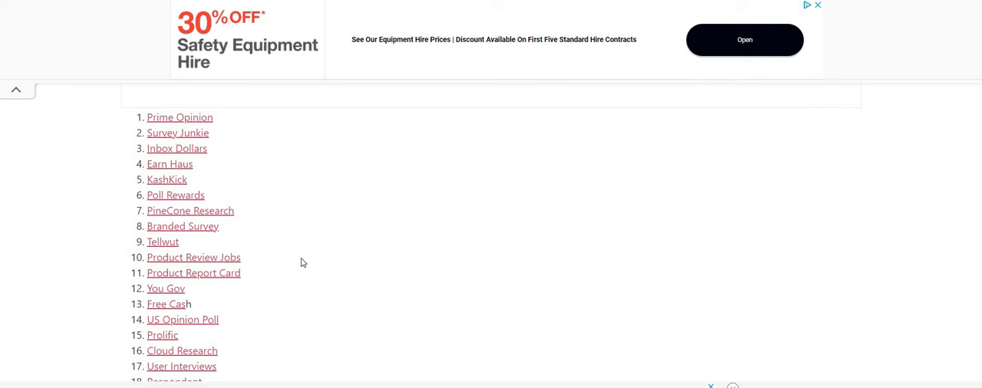
mouse_move(368, 255)
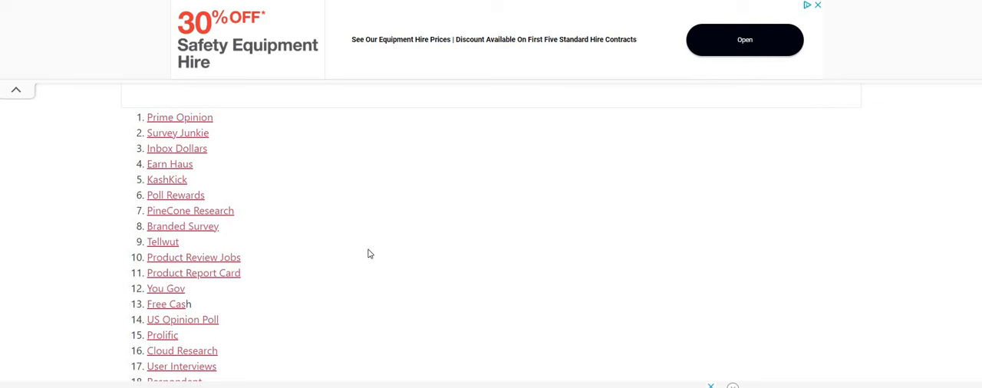
mouse_move(356, 252)
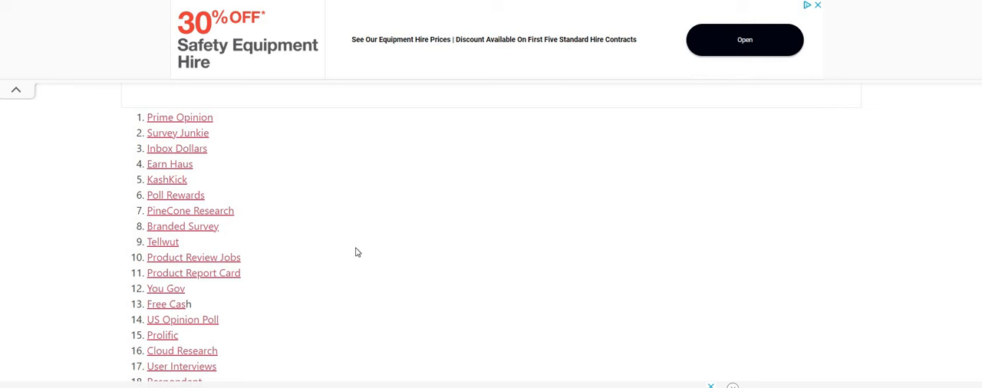
mouse_move(316, 251)
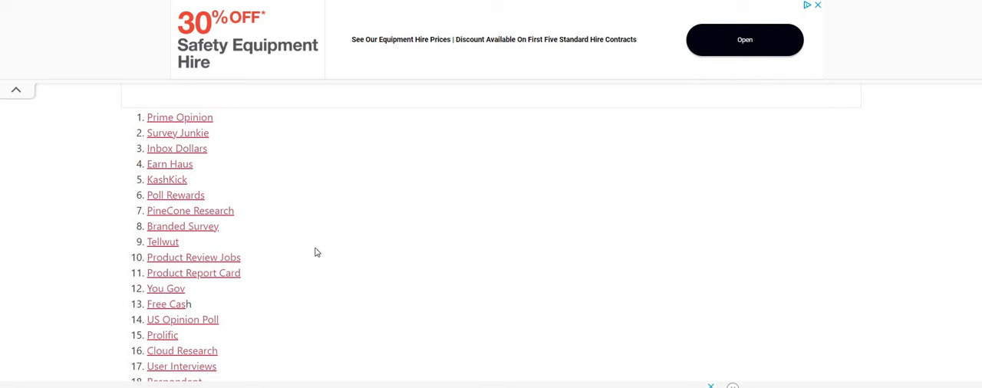
Step: Reach items 12–30 and open Online Book Club (number 21), landing on its 'Get Paid to Review Books' page
scroll(down, 3)
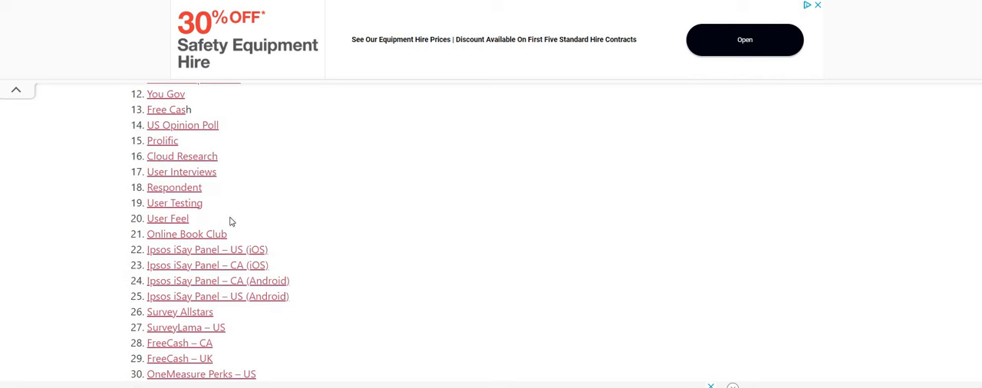
mouse_move(212, 165)
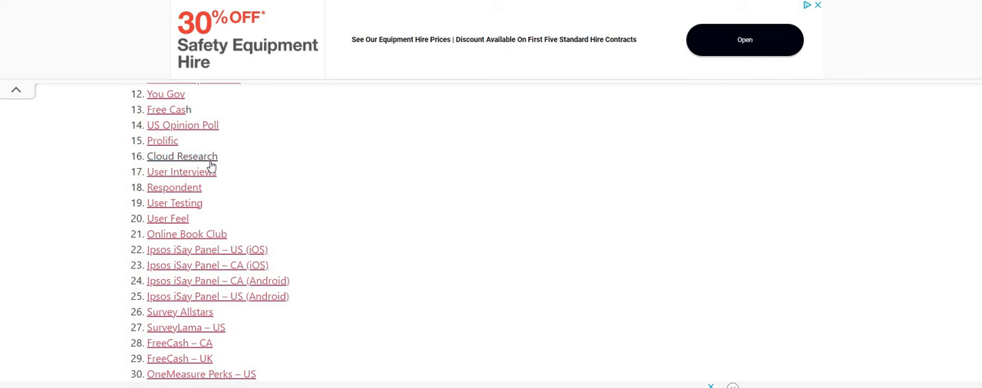
mouse_move(301, 201)
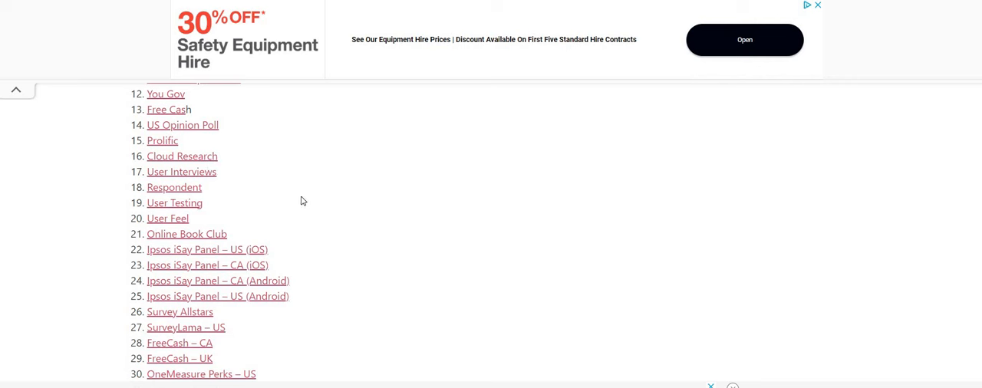
mouse_move(292, 205)
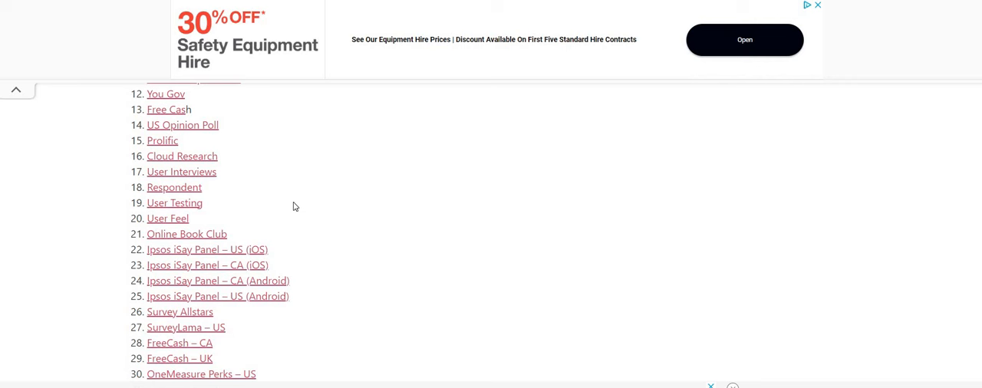
mouse_move(285, 212)
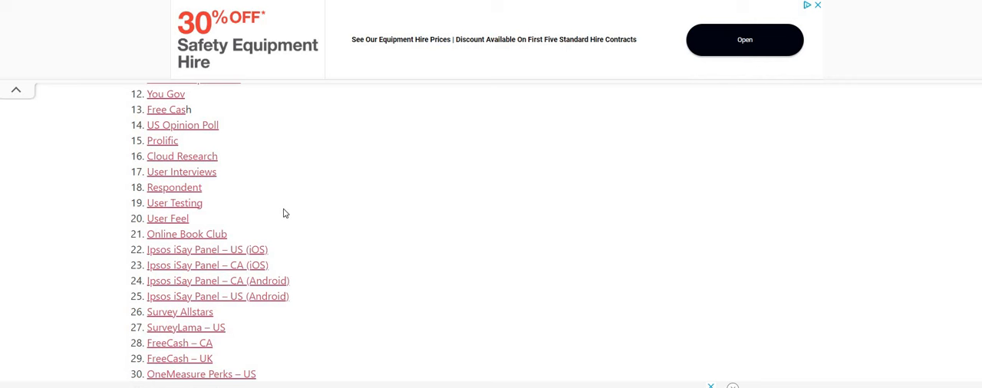
mouse_move(275, 221)
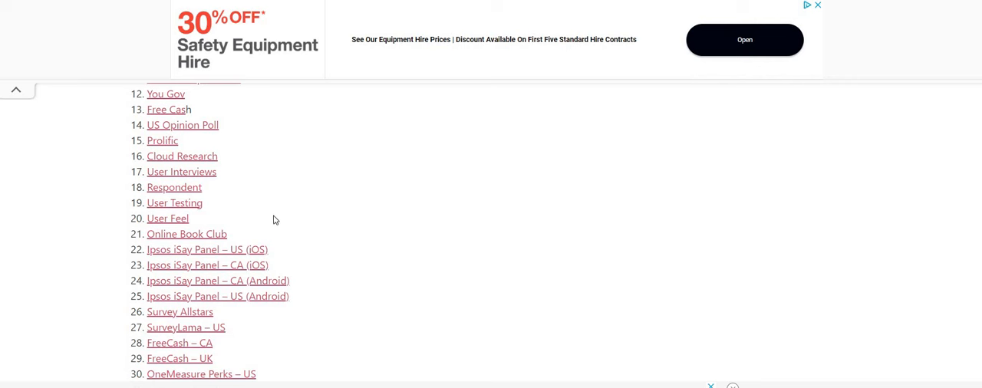
mouse_move(319, 206)
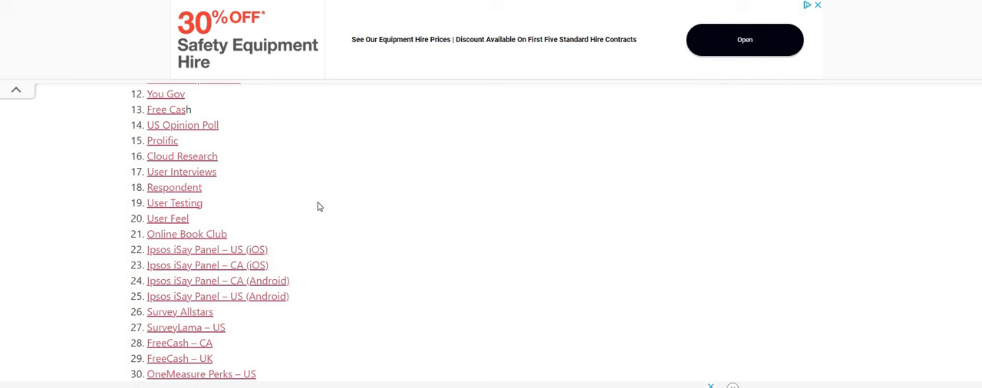
mouse_move(313, 208)
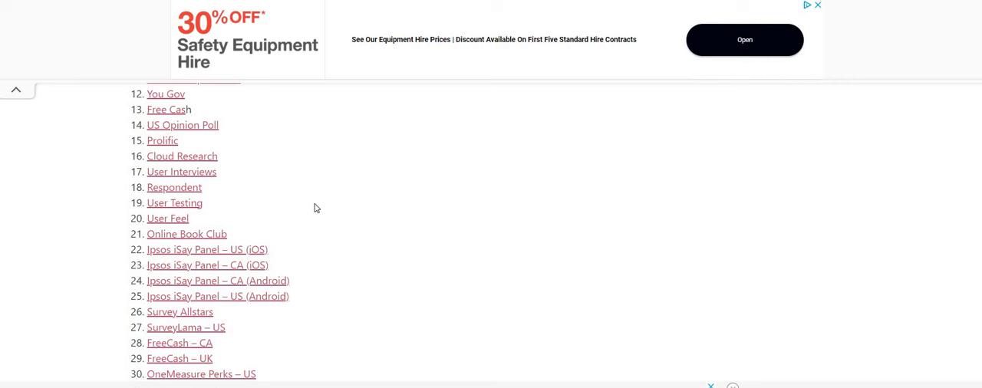
mouse_move(317, 212)
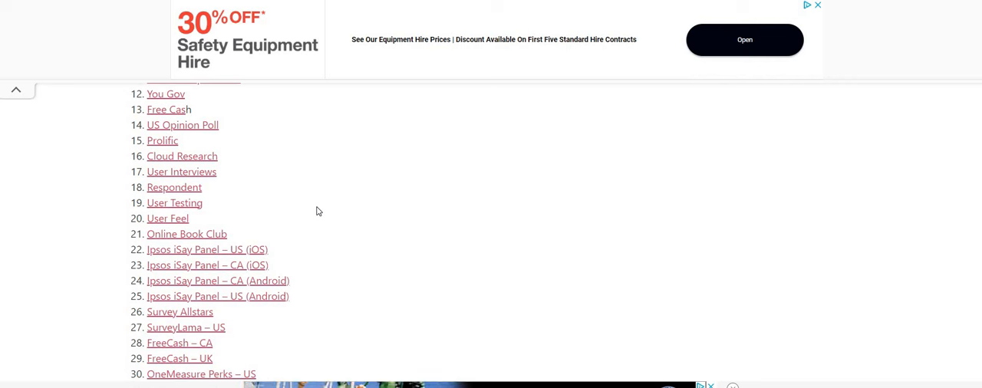
mouse_move(356, 203)
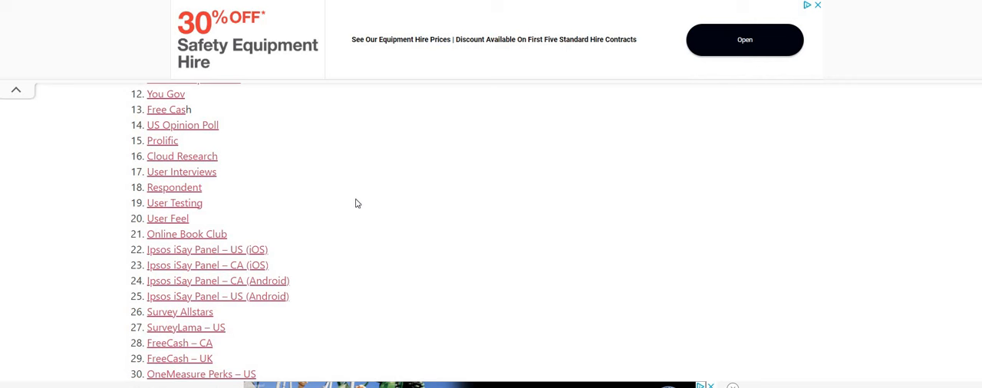
mouse_move(172, 239)
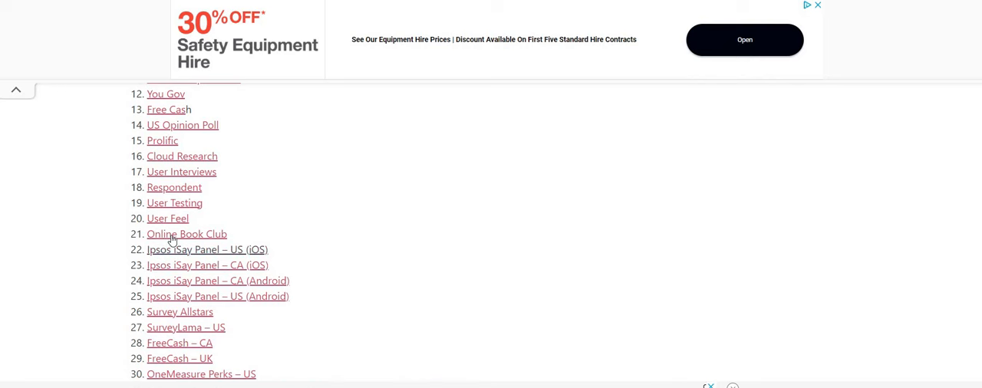
click(187, 234)
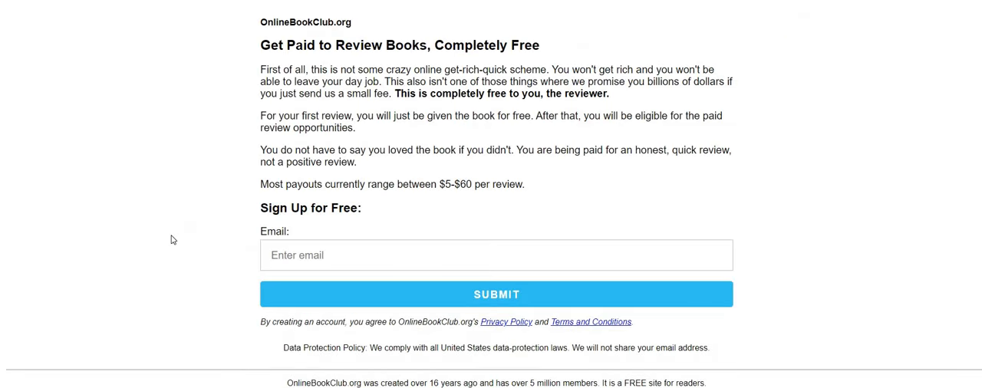
mouse_move(672, 181)
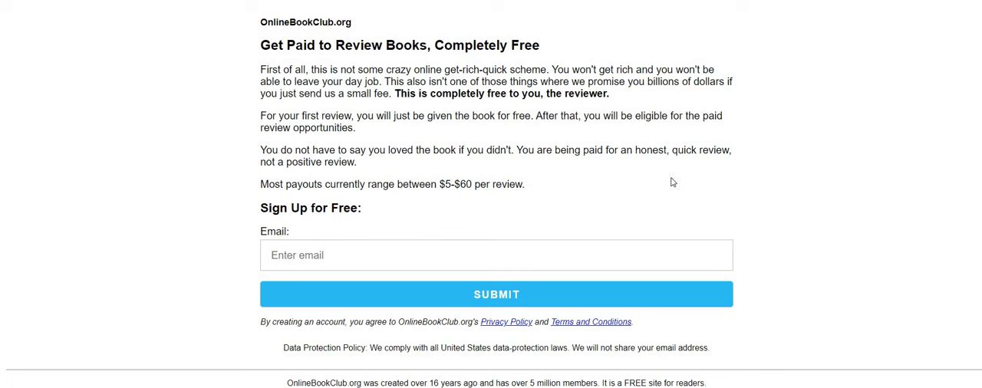
mouse_move(359, 221)
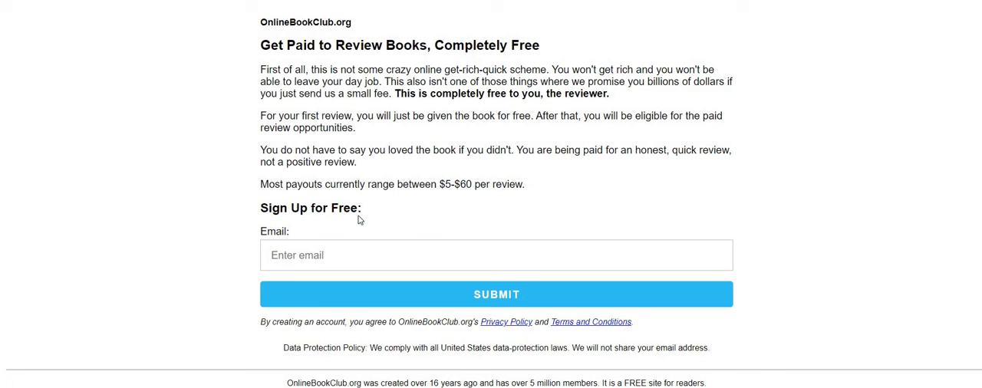
mouse_move(353, 252)
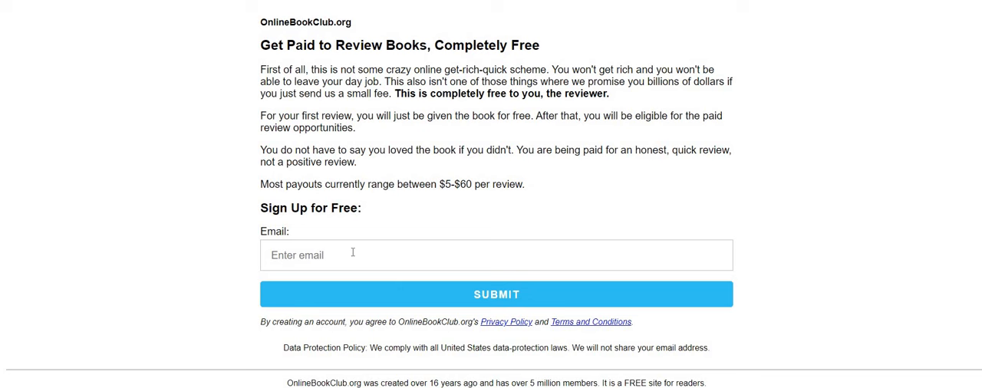
mouse_move(281, 287)
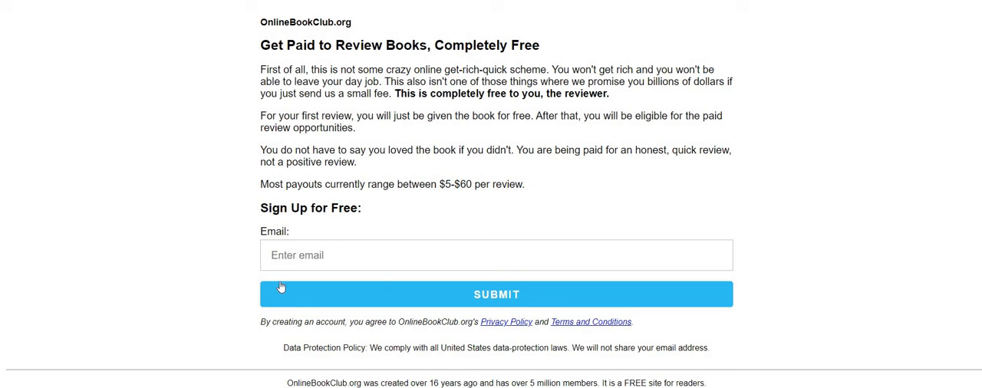
mouse_move(126, 225)
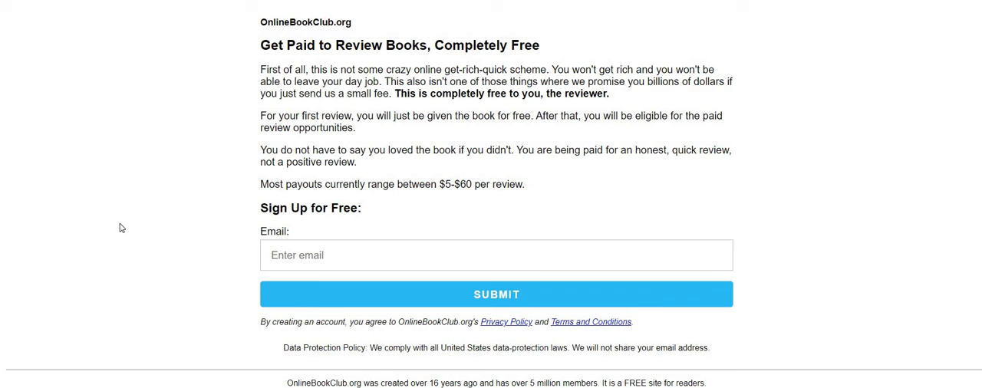
mouse_move(98, 71)
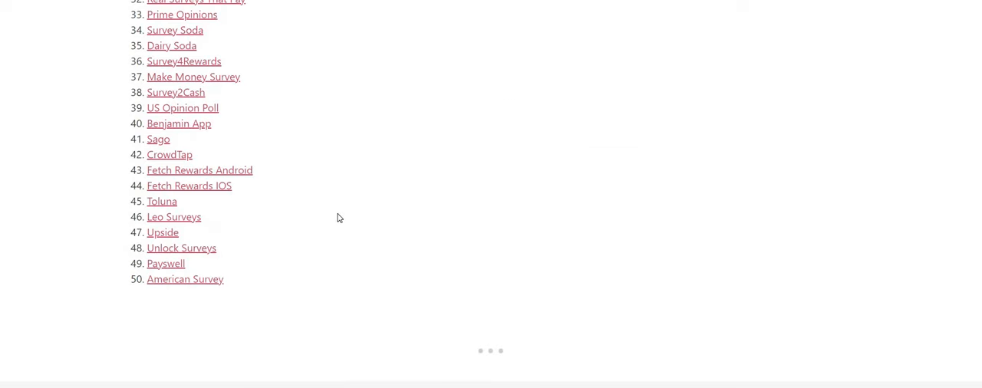
scroll(up, 3)
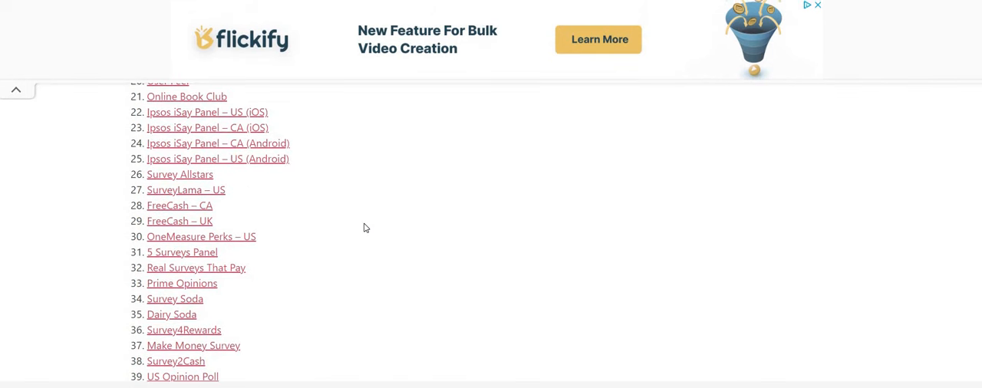
mouse_move(361, 224)
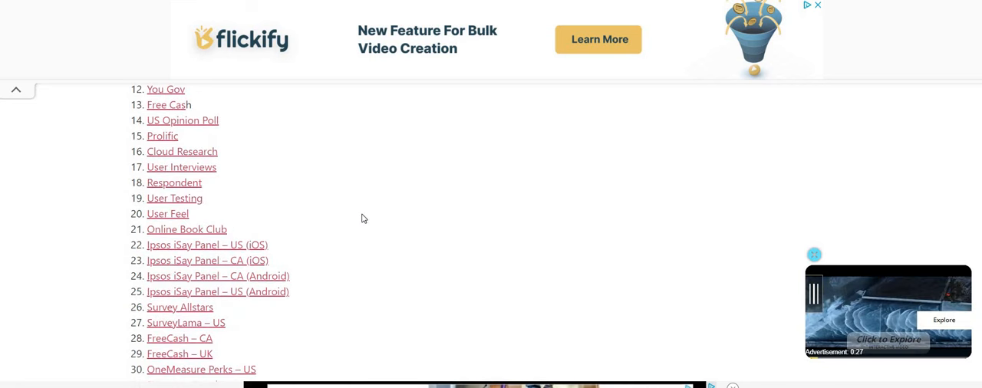
mouse_move(378, 227)
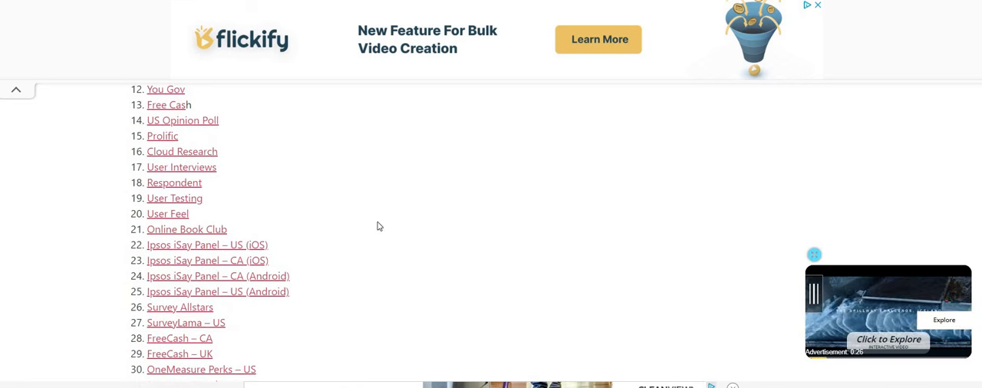
mouse_move(281, 181)
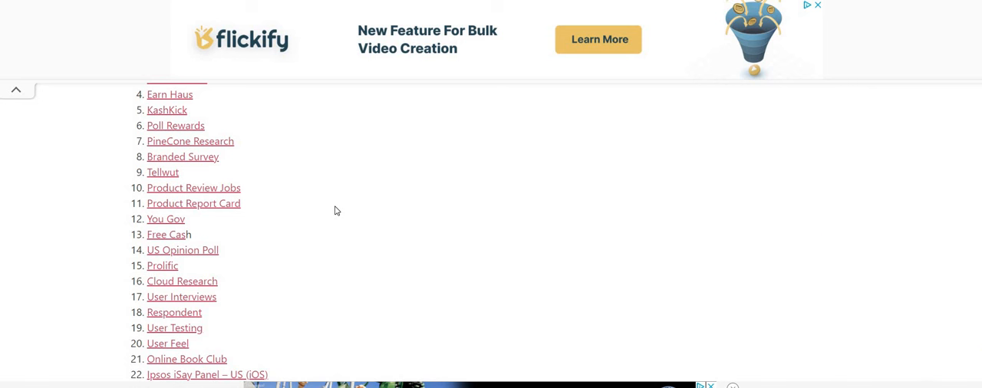
scroll(down, 3)
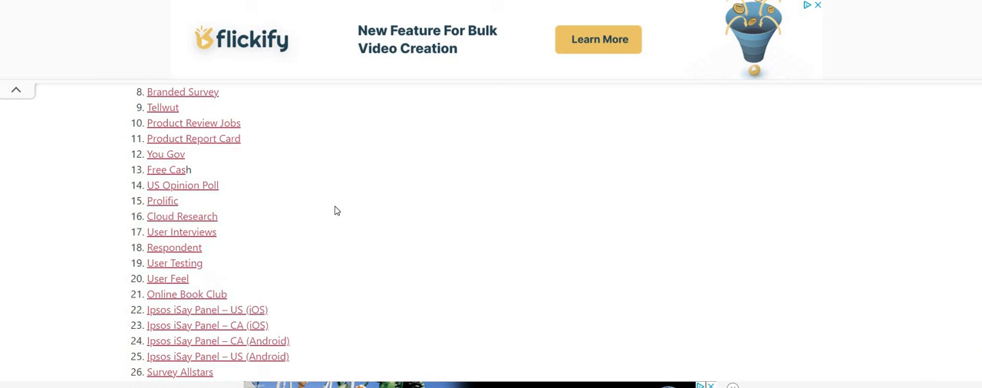
mouse_move(331, 212)
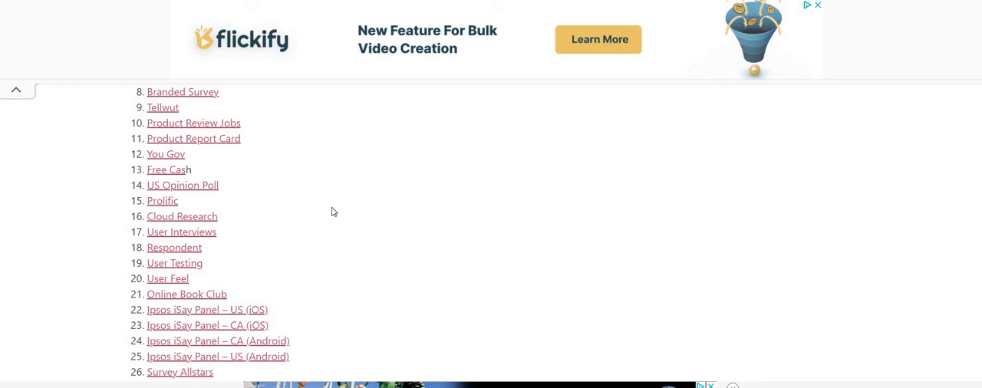
scroll(down, 3)
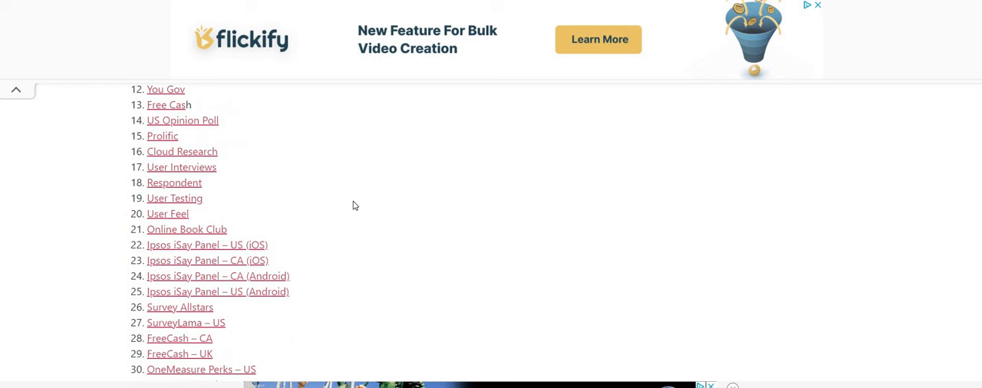
scroll(down, 3)
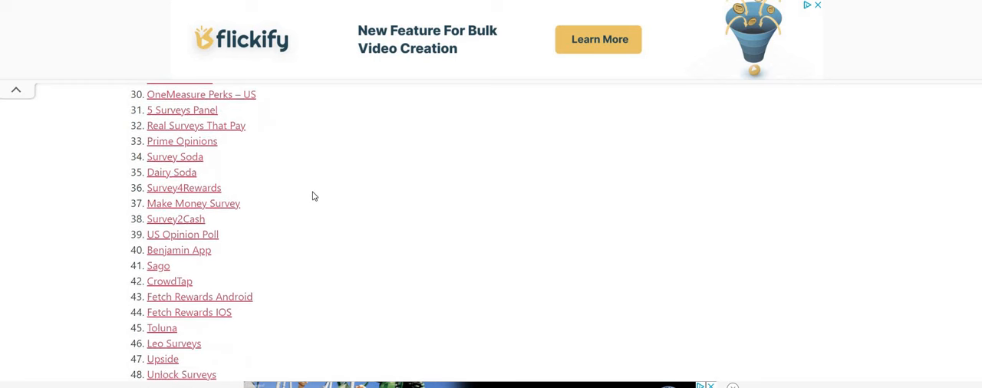
scroll(down, 3)
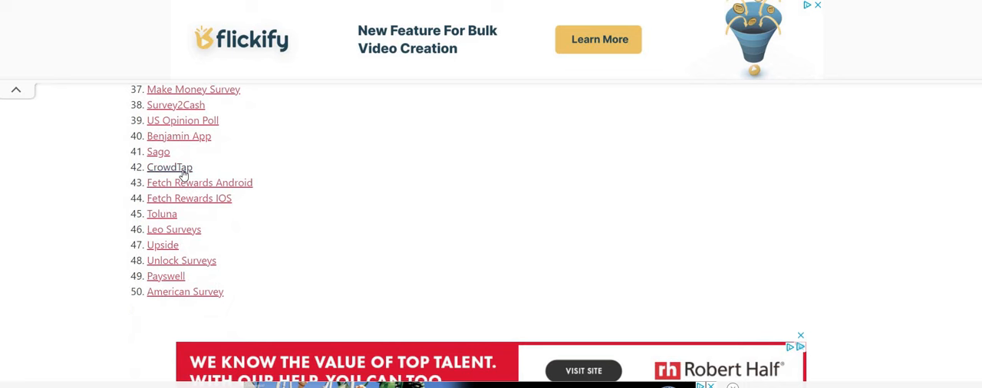
click(169, 167)
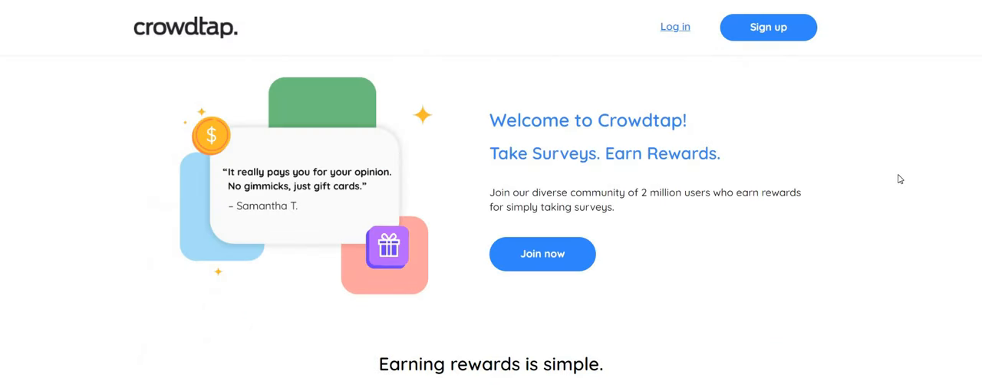
scroll(down, 3)
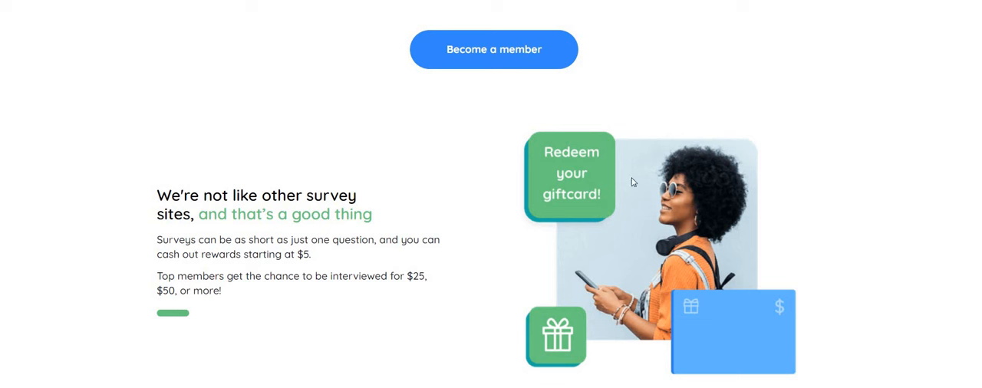
mouse_move(233, 242)
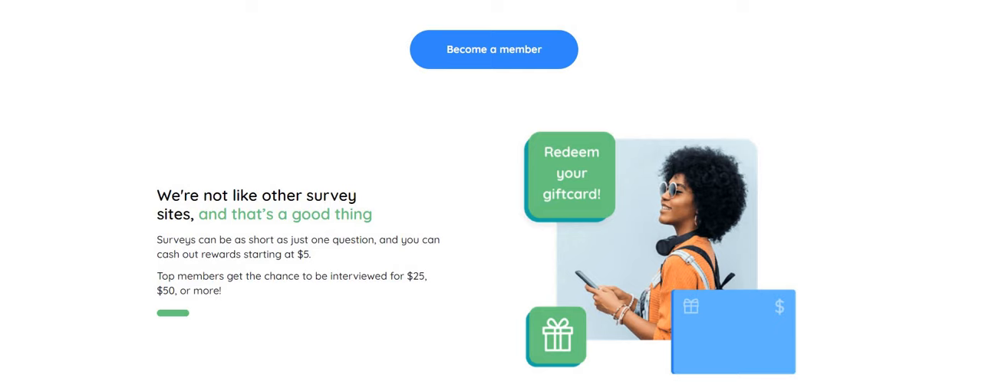
scroll(down, 3)
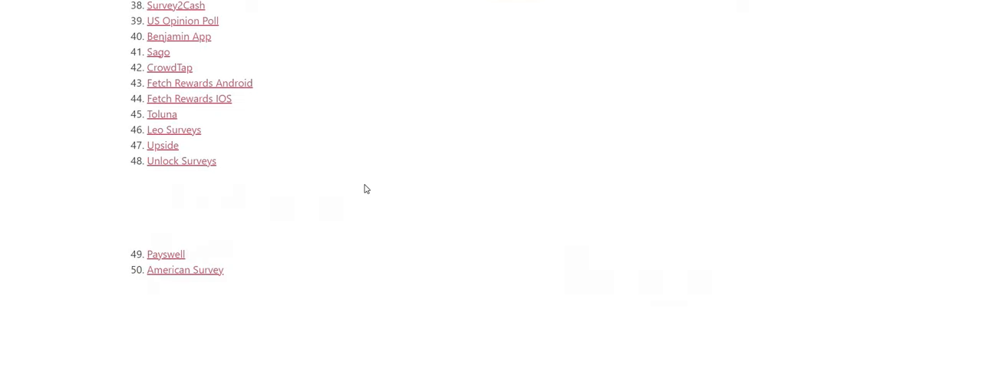
scroll(up, 3)
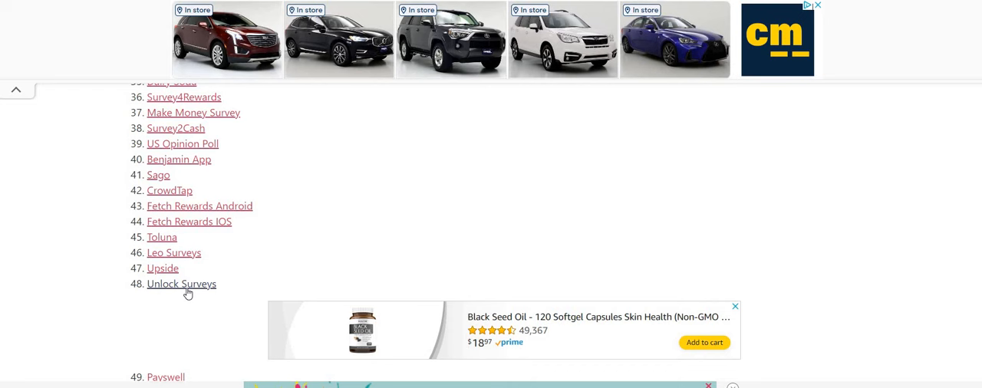
mouse_move(164, 296)
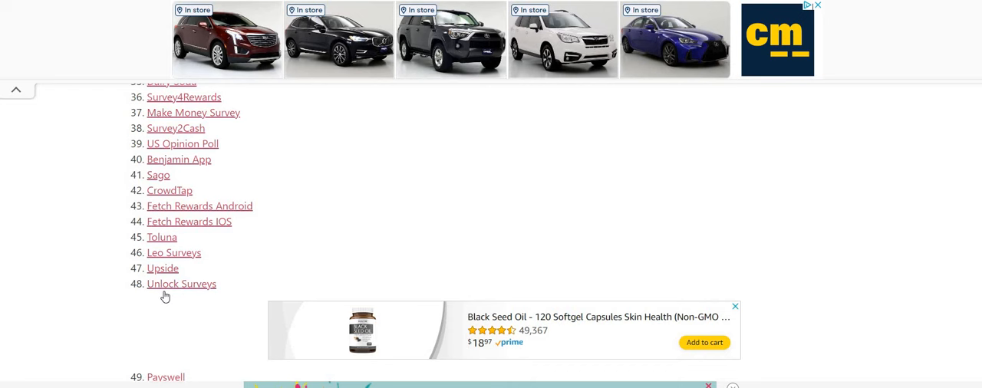
scroll(down, 3)
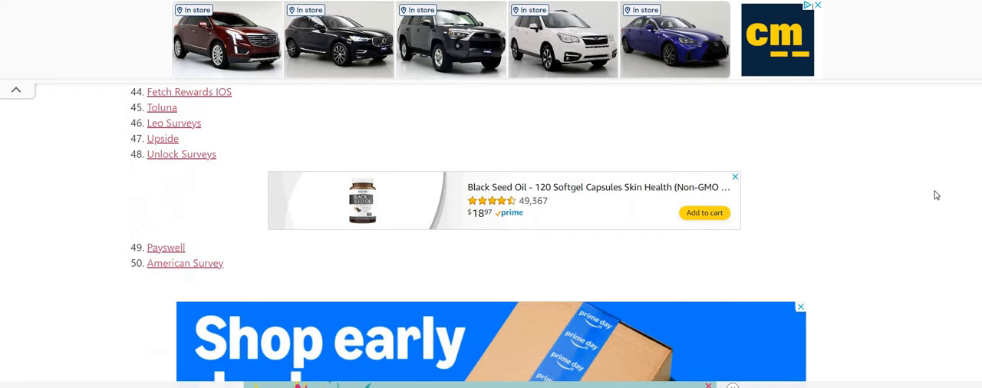
mouse_move(166, 247)
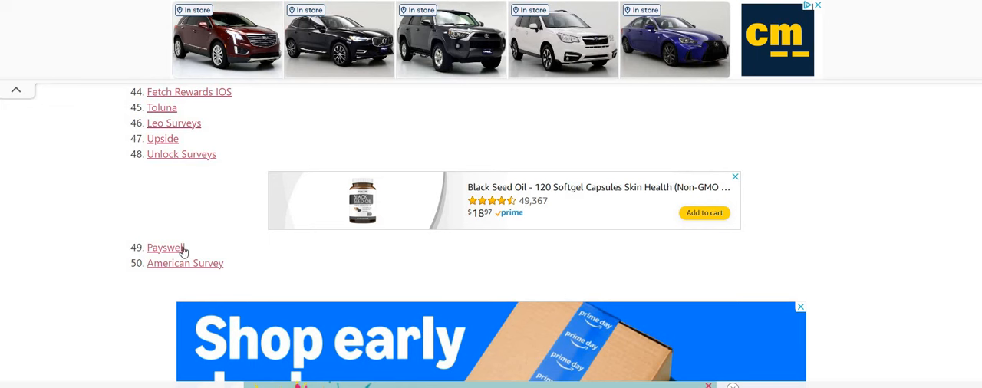
mouse_move(164, 252)
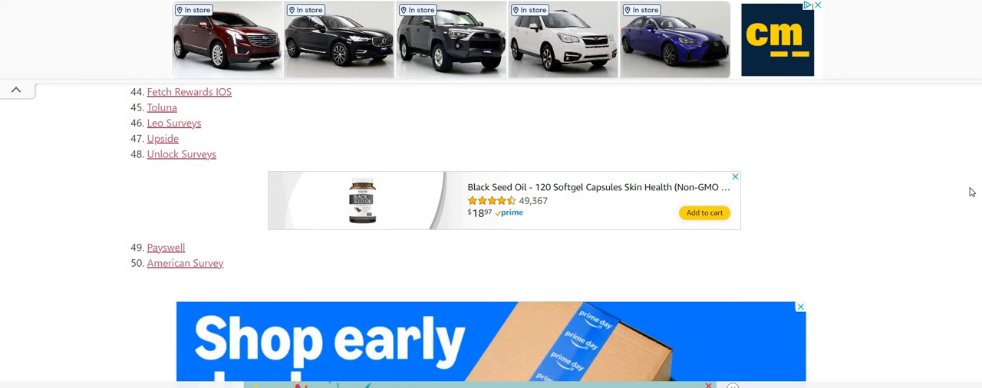
scroll(down, 3)
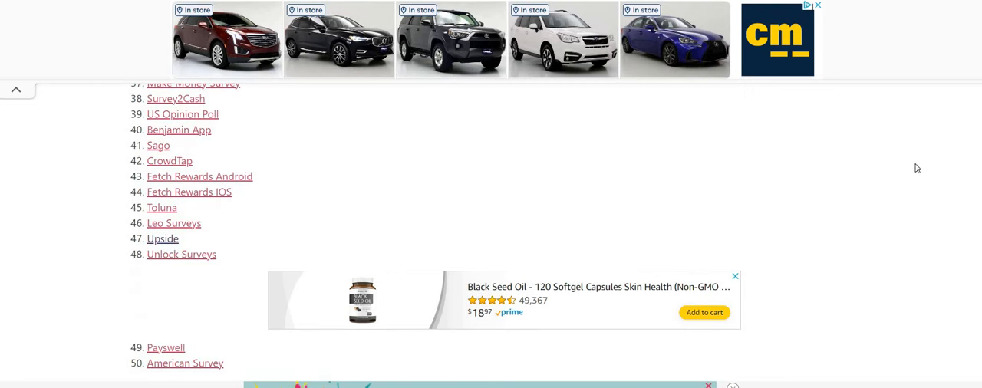
mouse_move(958, 159)
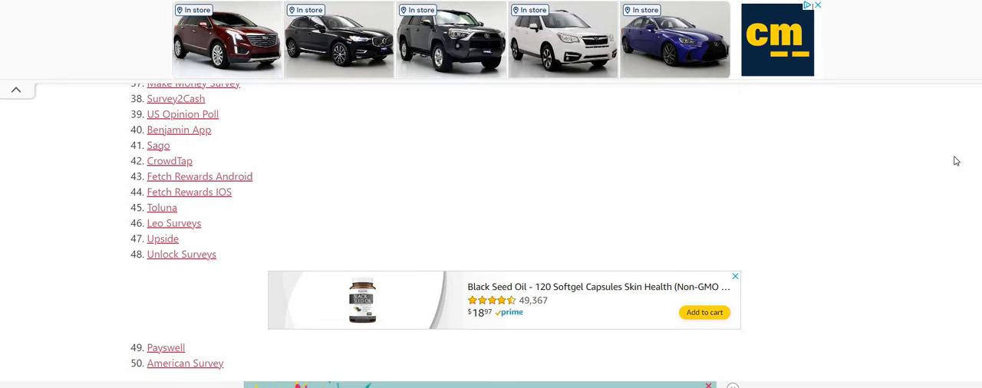
click(162, 240)
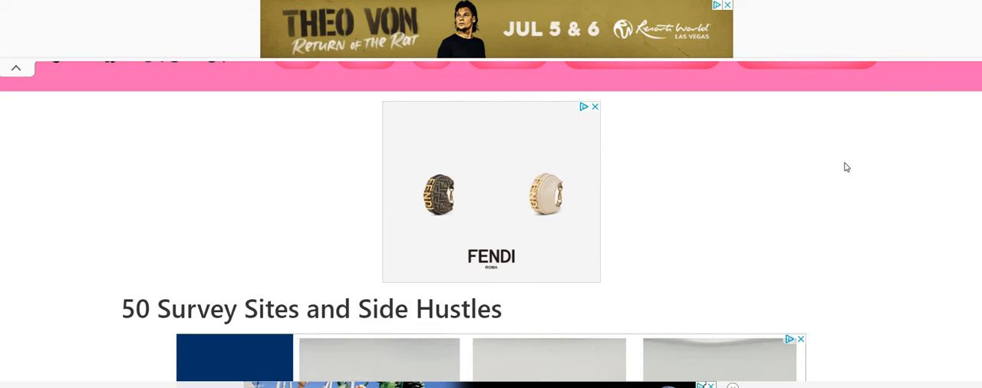
mouse_move(844, 164)
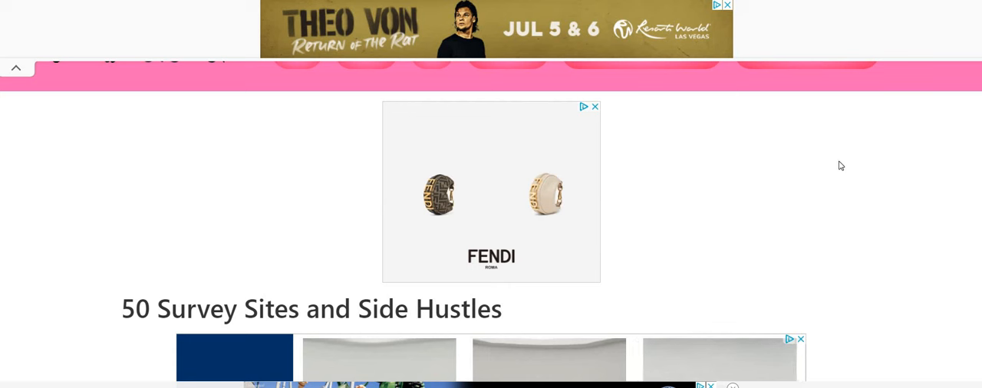
mouse_move(838, 166)
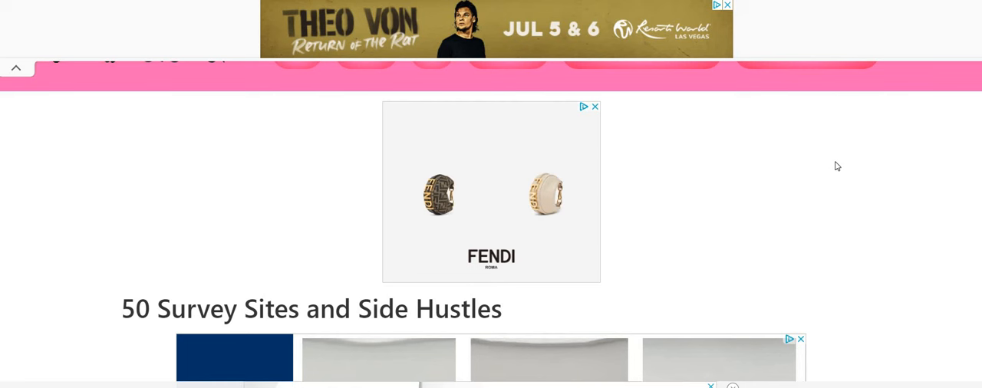
mouse_move(29, 286)
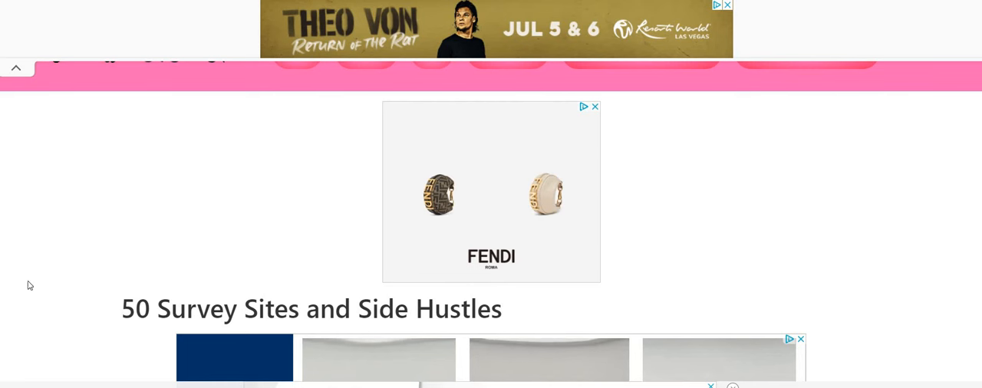